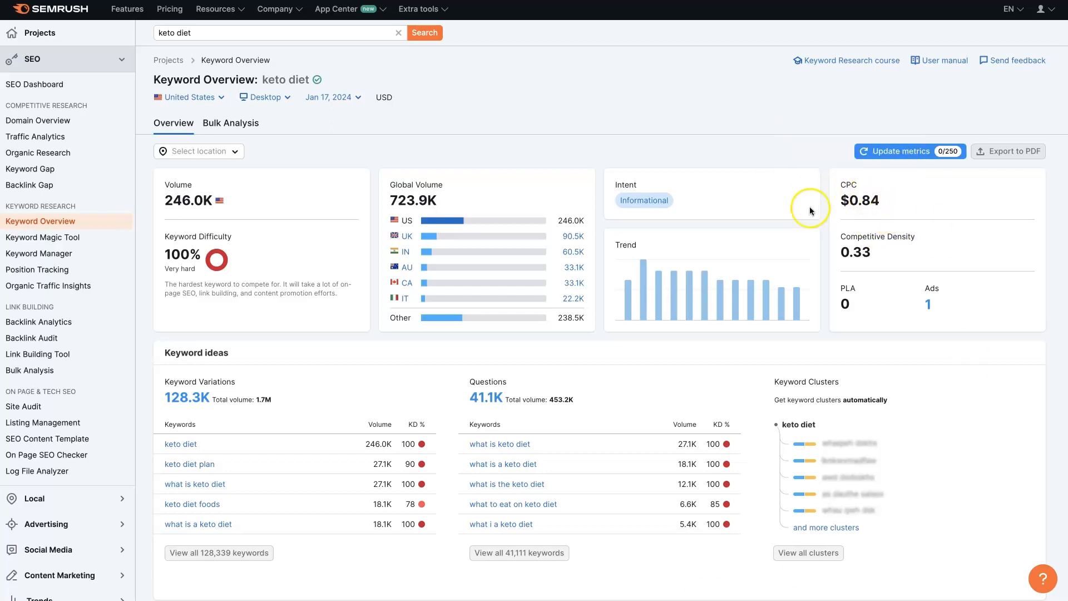
{"action": "mouse_move", "coordinate": [590, 105]}
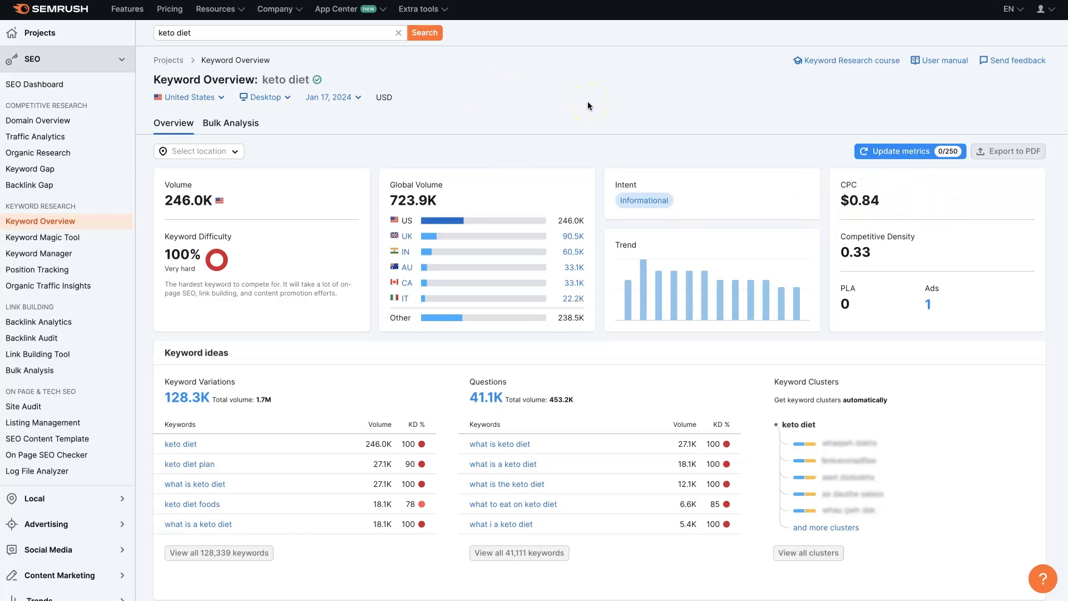
{"action": "mouse_move", "coordinate": [583, 102]}
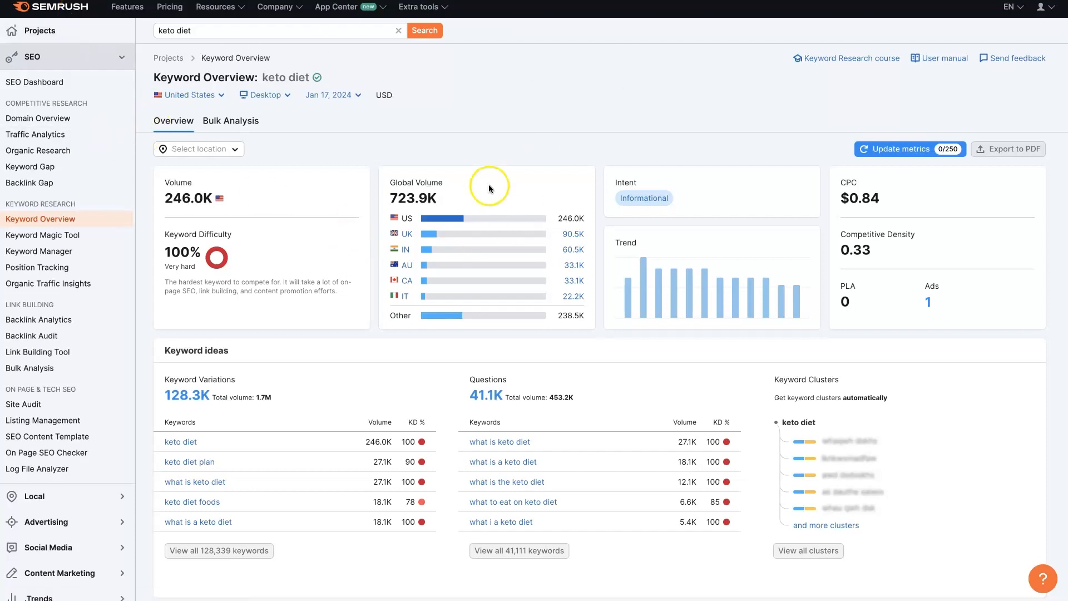
{"action": "mouse_move", "coordinate": [521, 160]}
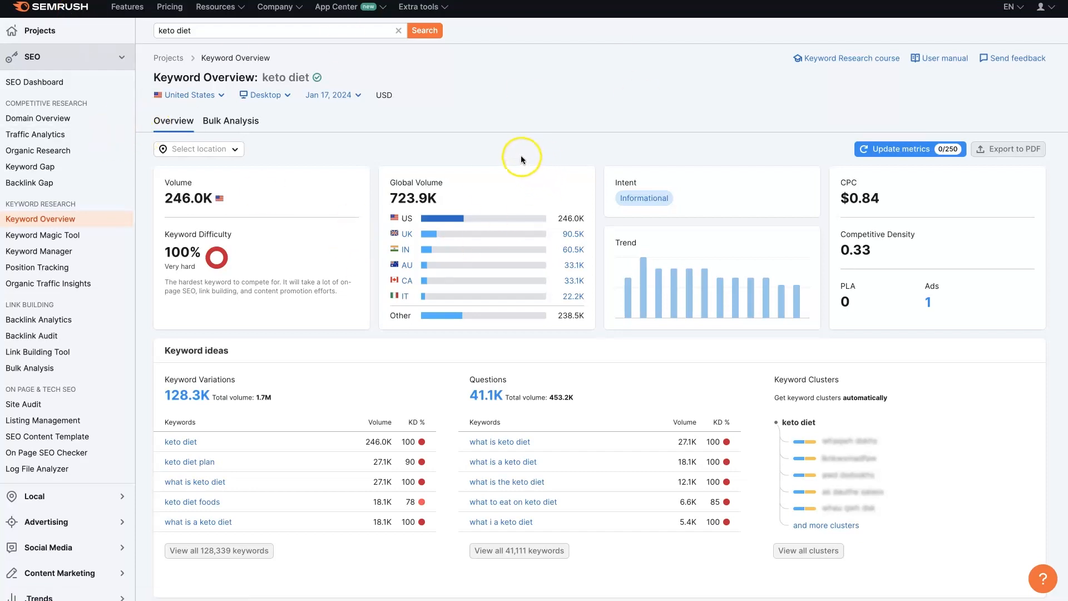
Search 'keto diet' and view the Keyword Overview for keto diet foods: 18.1K volume, 78% difficulty, $0.55 CPC.
{"action": "left_click", "coordinate": [170, 30]}
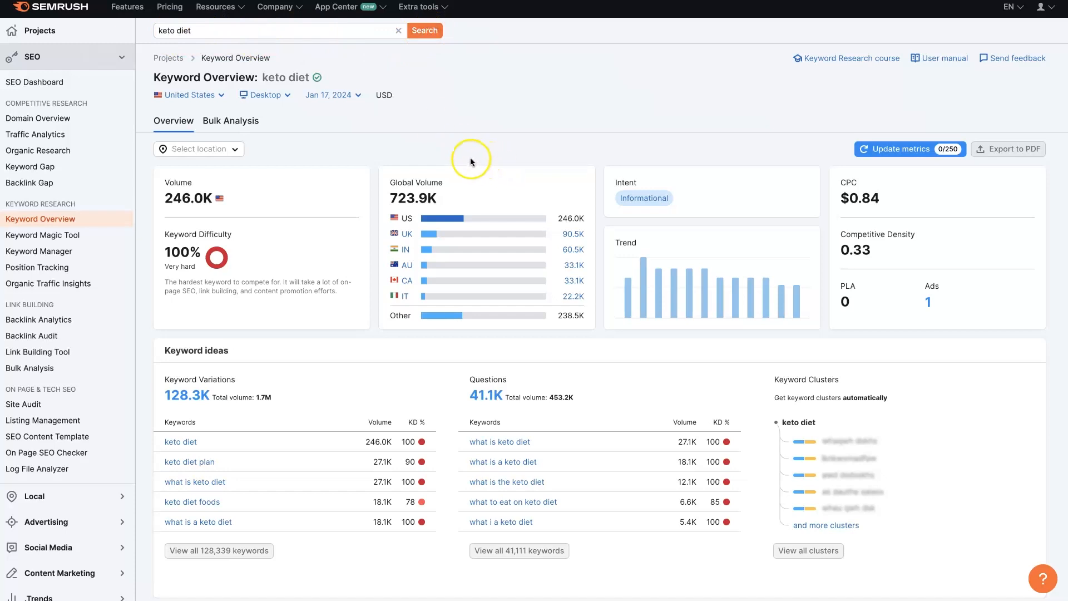
{"action": "mouse_move", "coordinate": [277, 87]}
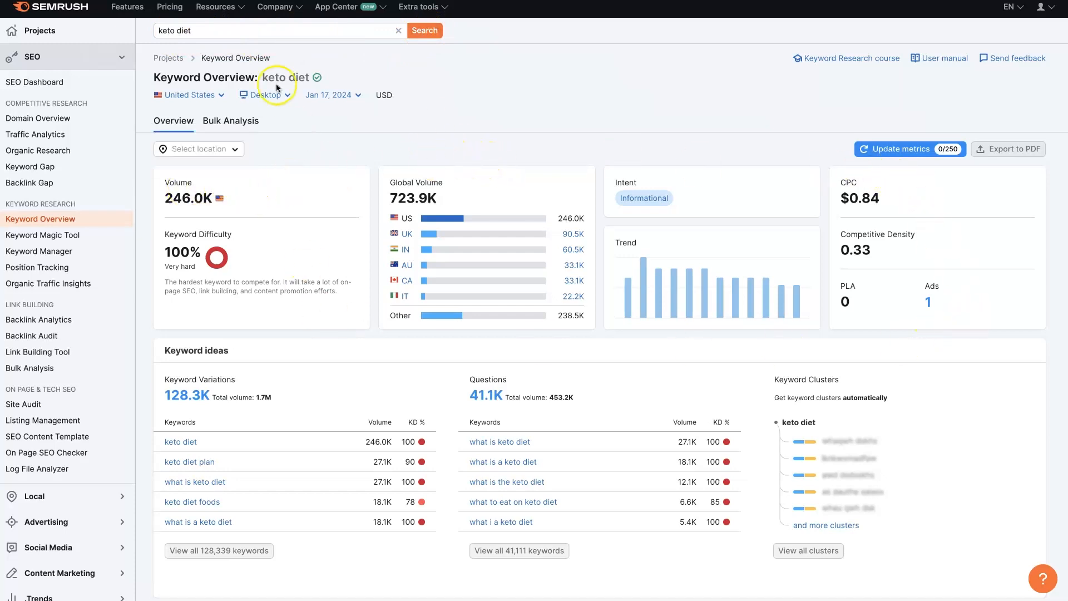
{"action": "mouse_move", "coordinate": [327, 307]}
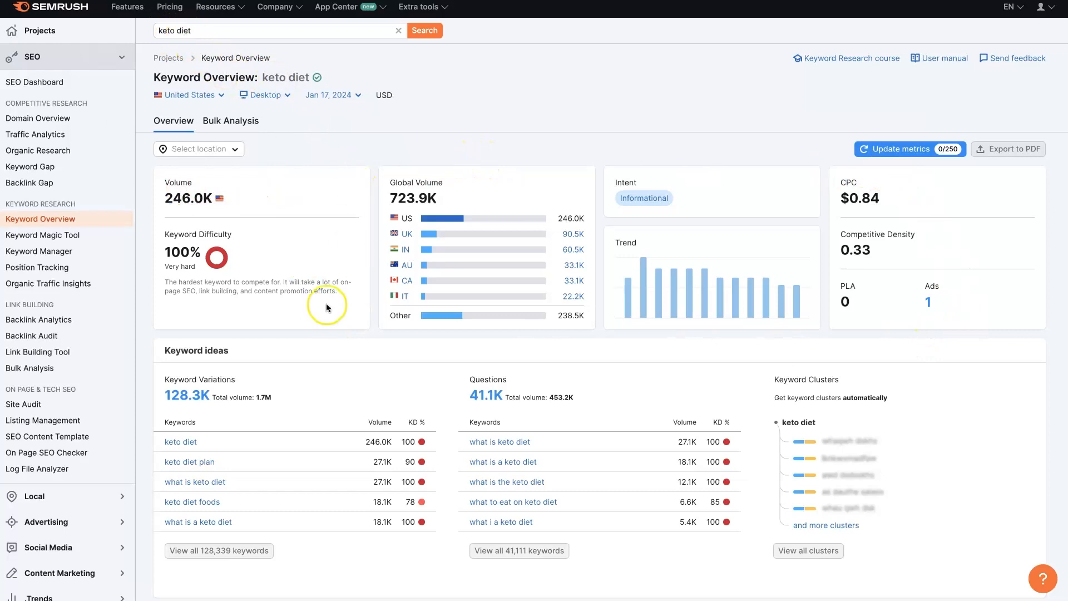
{"action": "scroll", "scroll_direction": "down", "scroll_amount": 3}
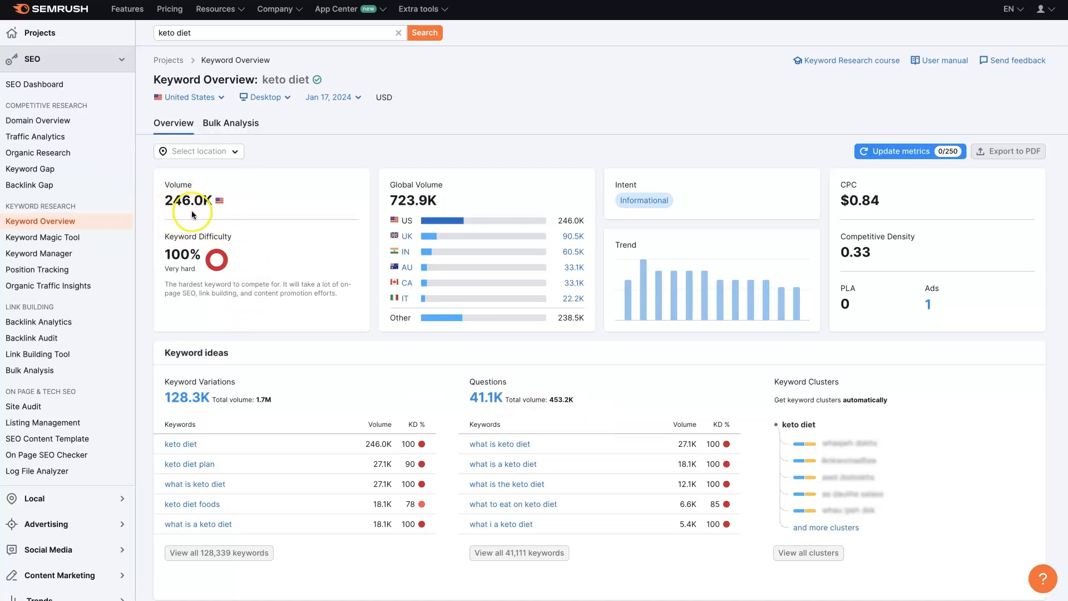
{"action": "mouse_move", "coordinate": [263, 267]}
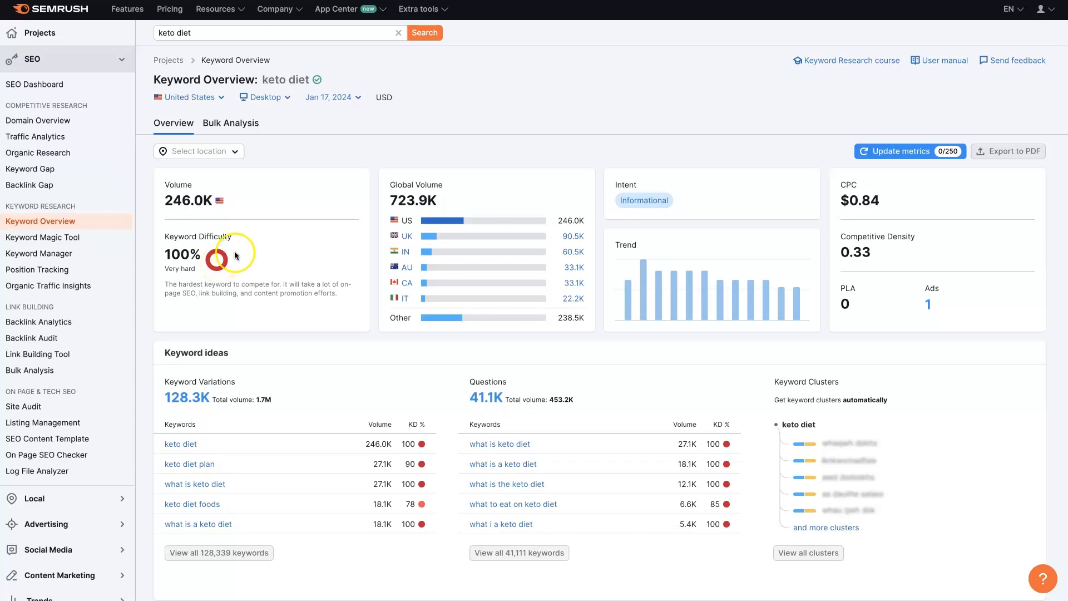
{"action": "mouse_move", "coordinate": [302, 278]}
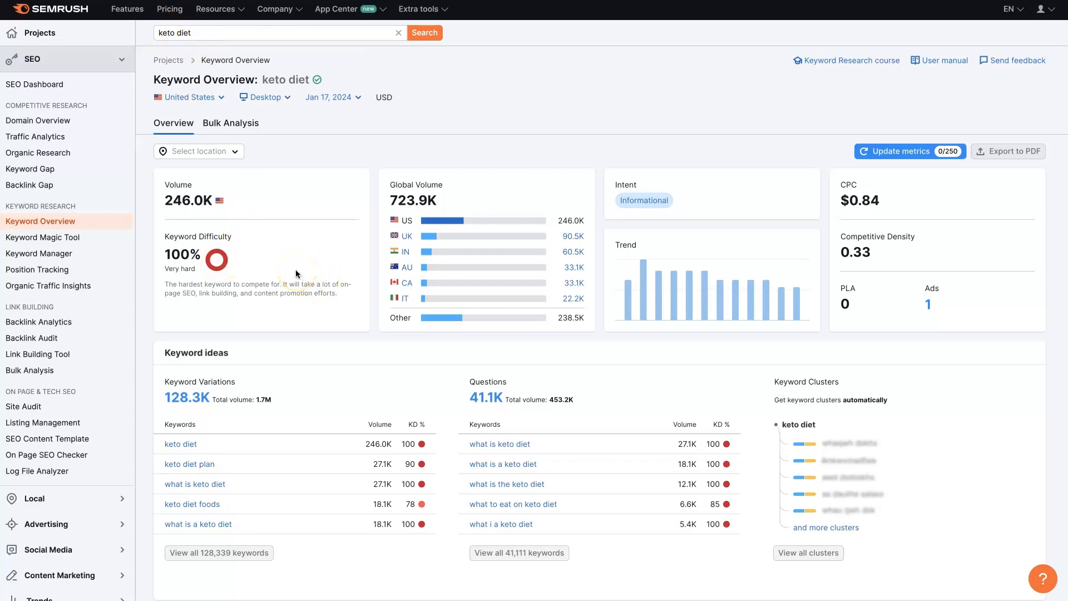
{"action": "mouse_move", "coordinate": [306, 240]}
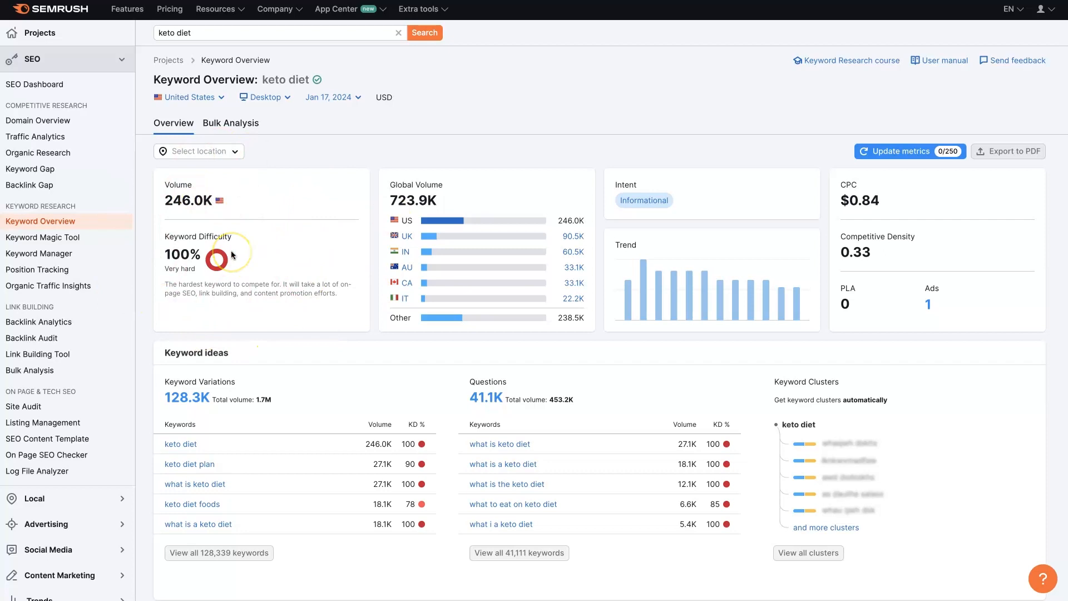
{"action": "mouse_move", "coordinate": [730, 136]}
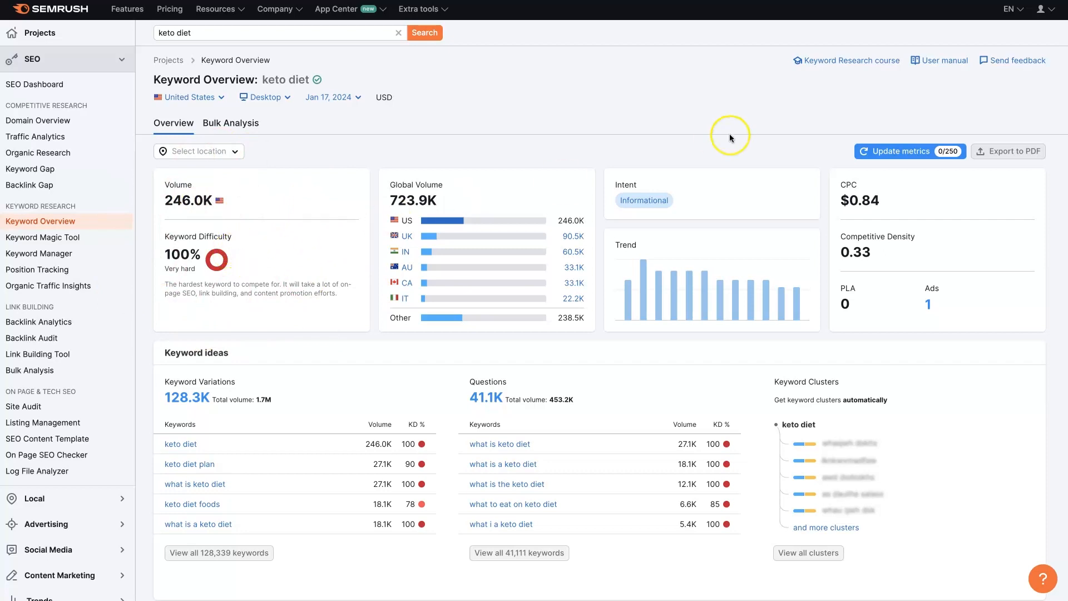
{"action": "mouse_move", "coordinate": [841, 212]}
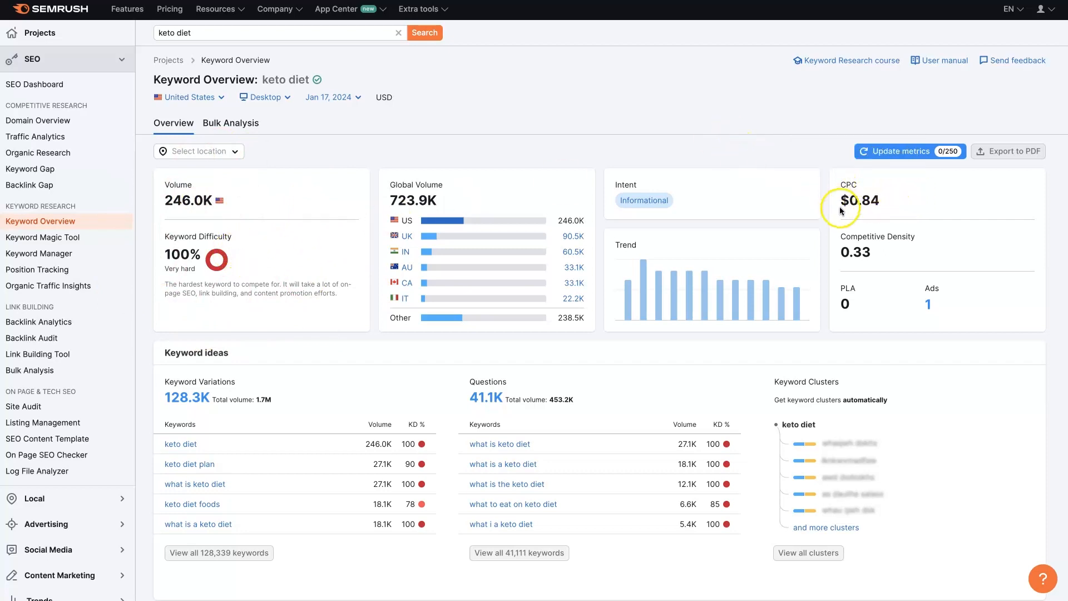
{"action": "mouse_move", "coordinate": [858, 190]}
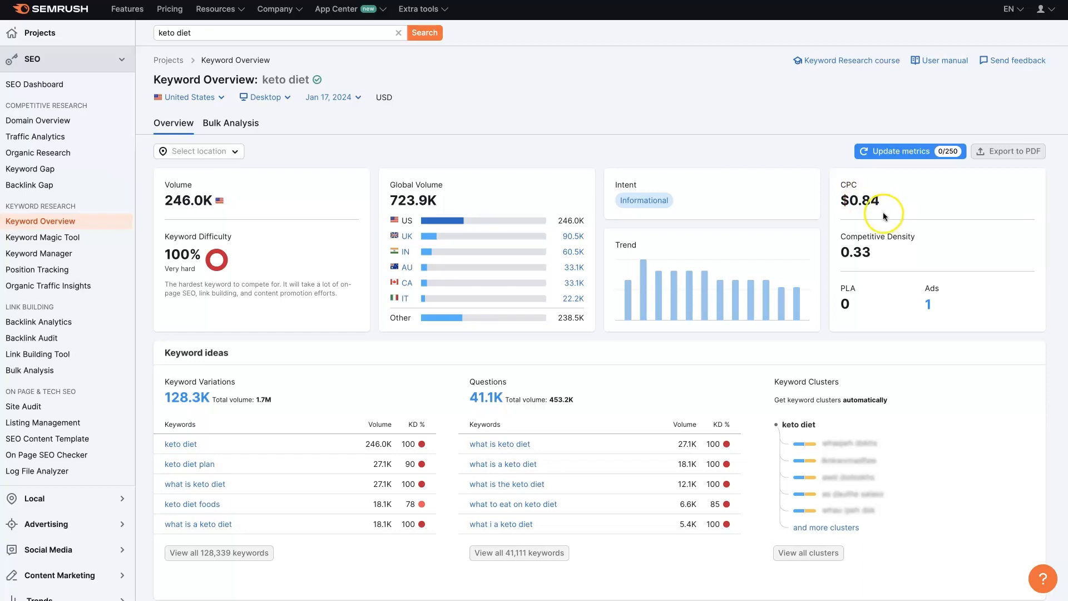
{"action": "mouse_move", "coordinate": [869, 247]}
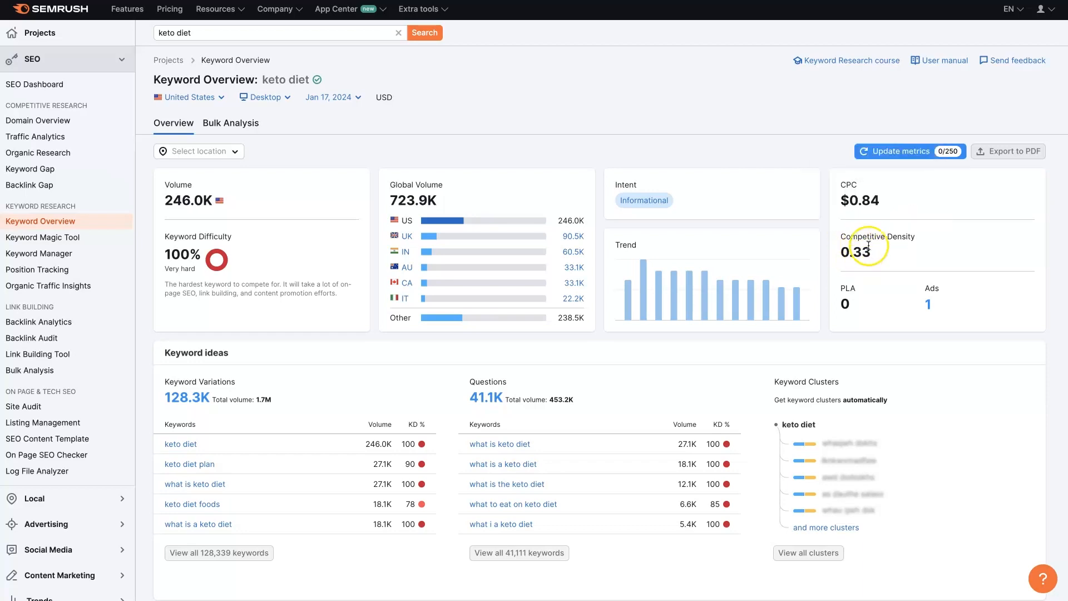
{"action": "mouse_move", "coordinate": [878, 236]}
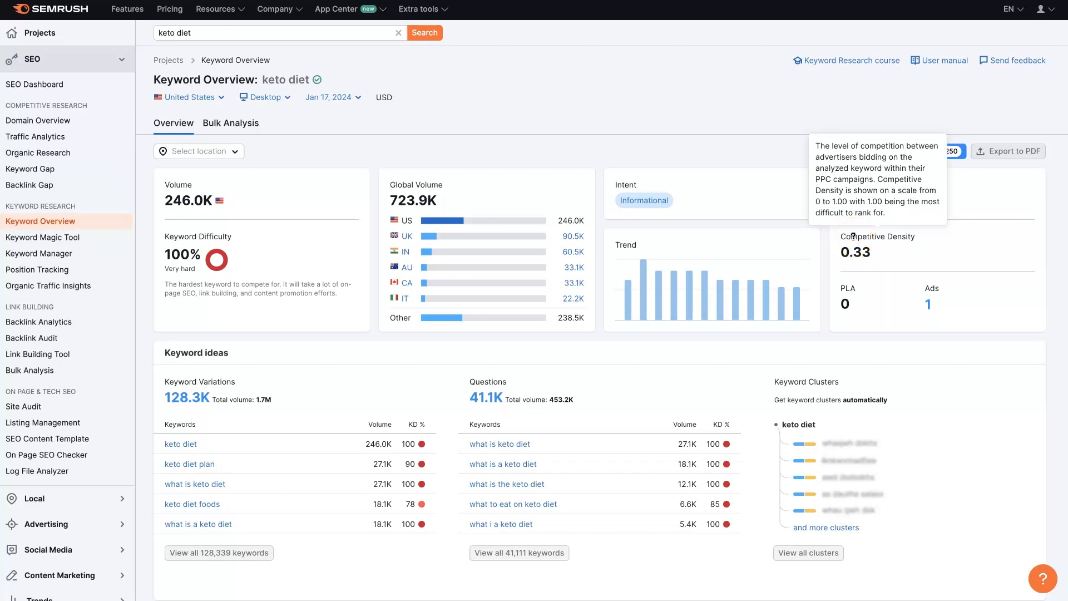
{"action": "mouse_move", "coordinate": [744, 234]}
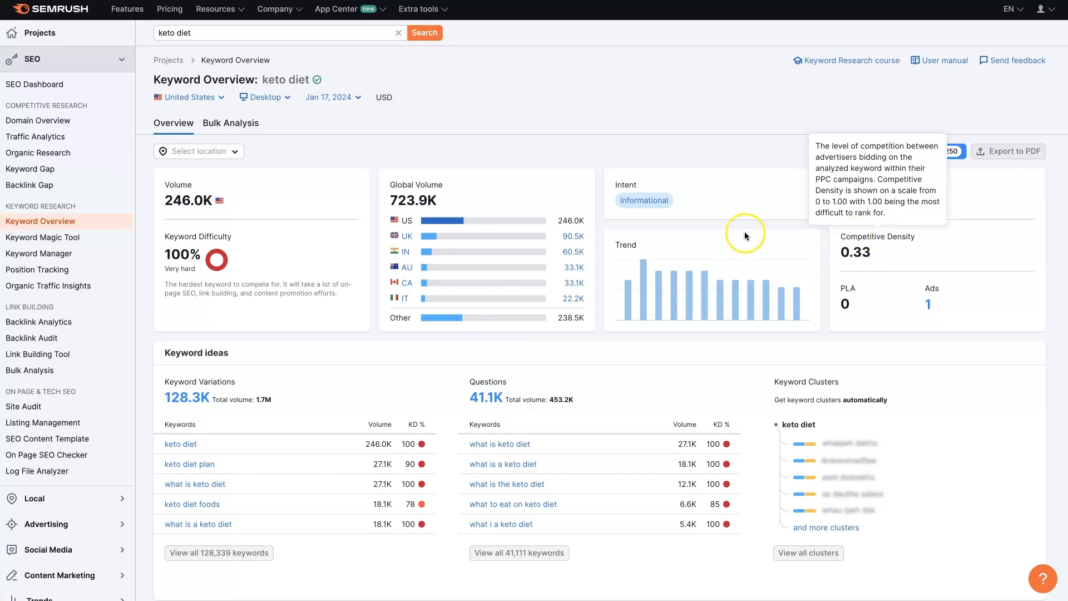
{"action": "mouse_move", "coordinate": [835, 194]}
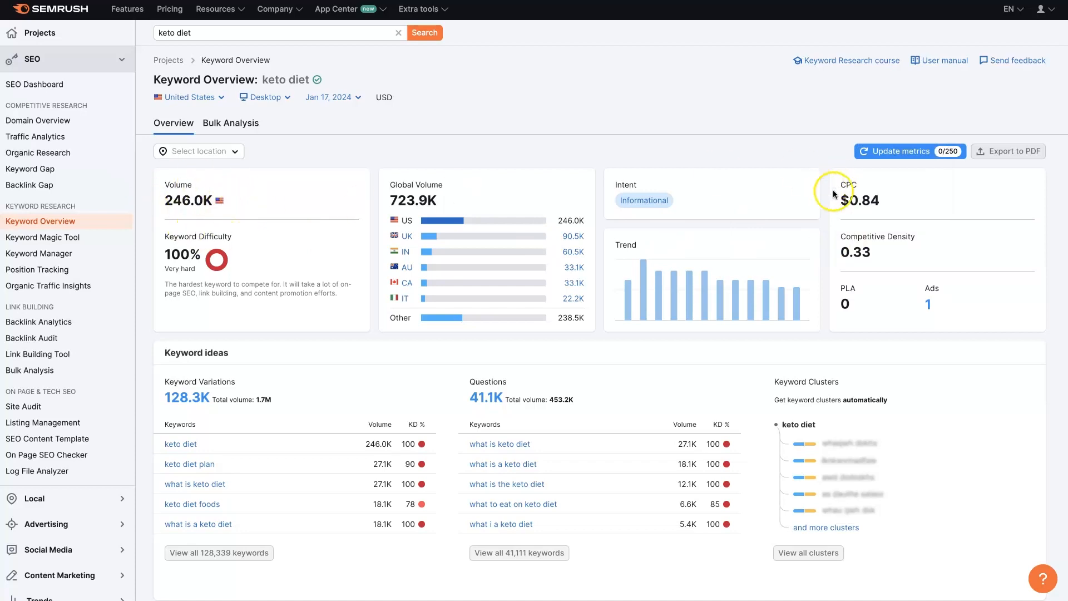
{"action": "mouse_move", "coordinate": [906, 272]}
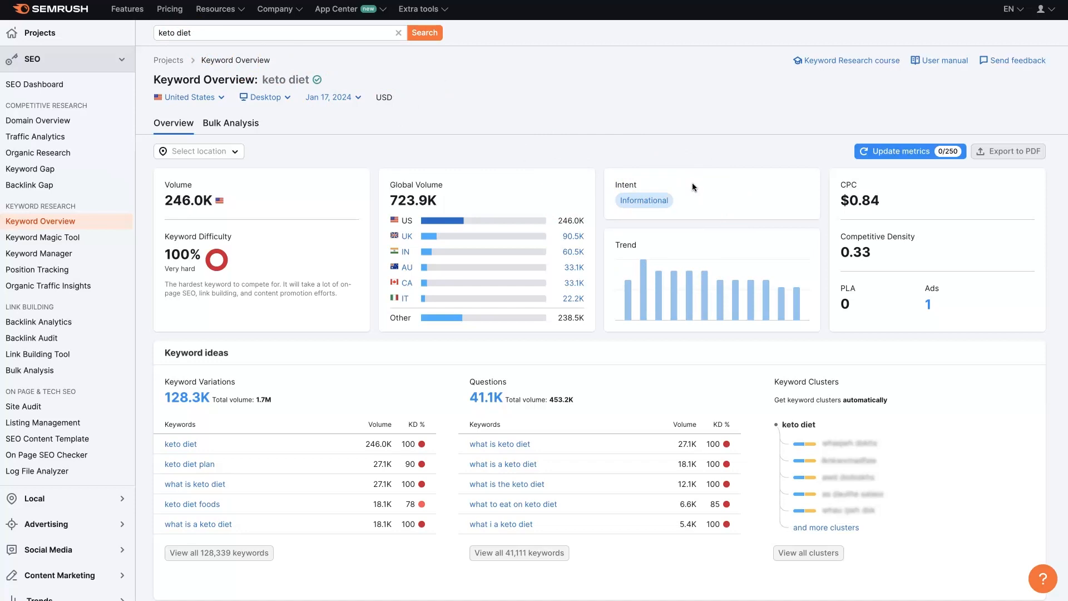
{"action": "left_click", "coordinate": [167, 33]}
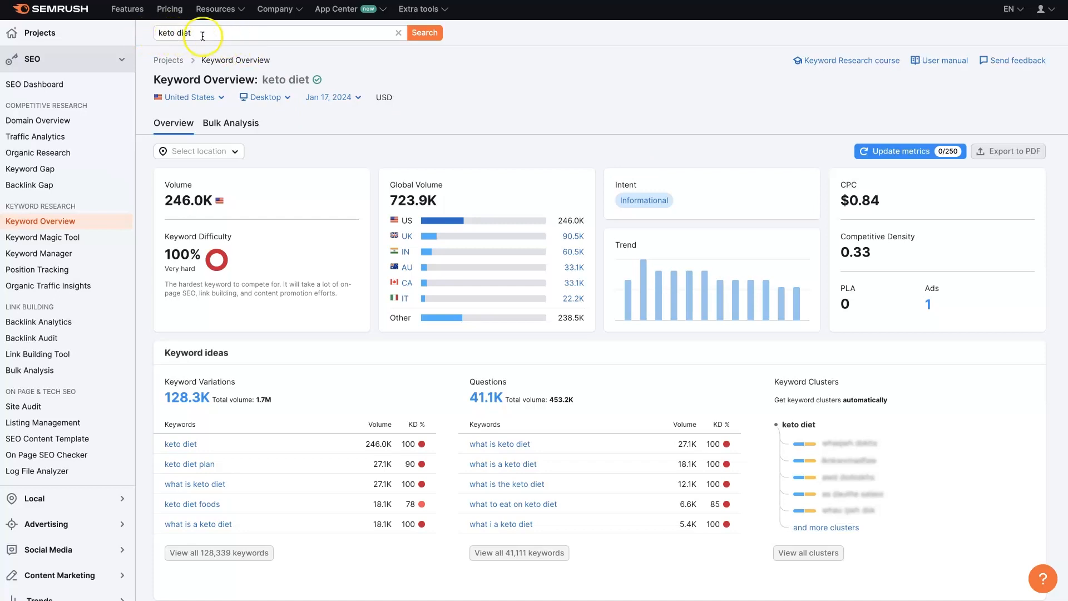
{"action": "mouse_move", "coordinate": [645, 95]}
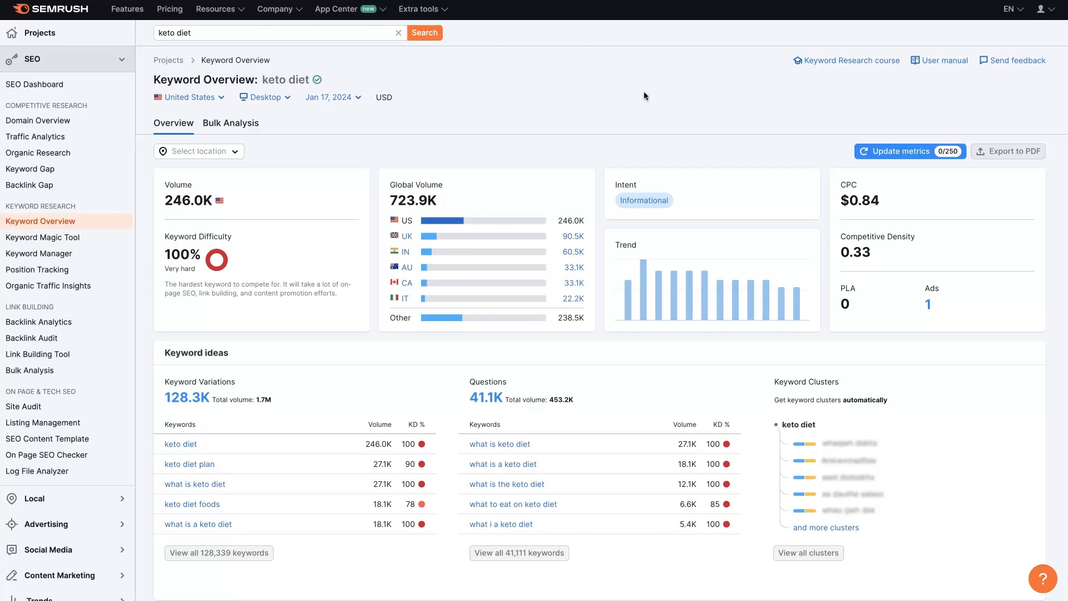
{"action": "mouse_move", "coordinate": [648, 108]}
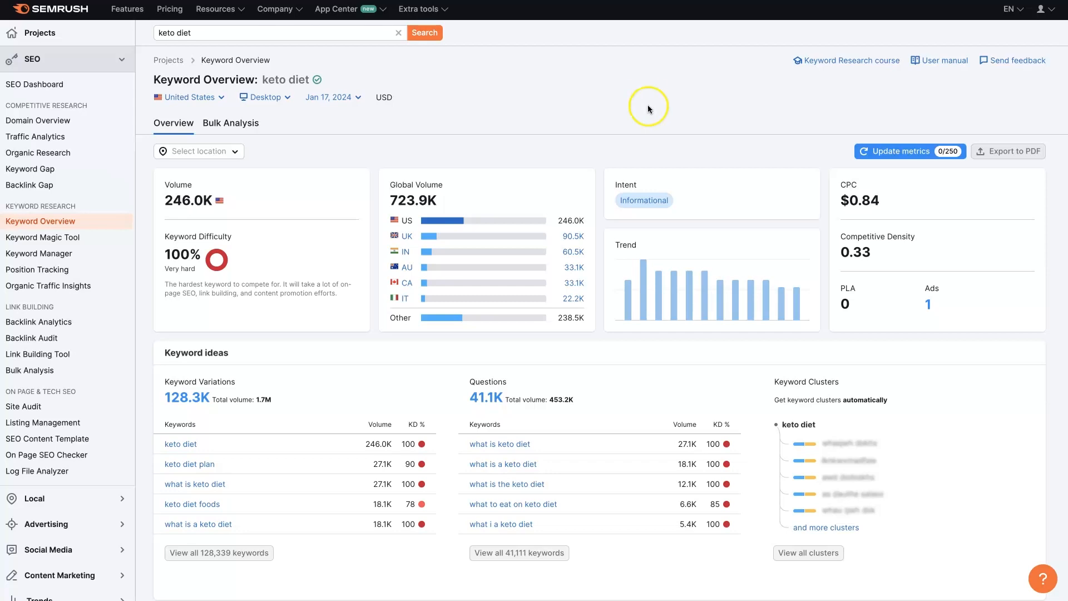
{"action": "mouse_move", "coordinate": [735, 177]}
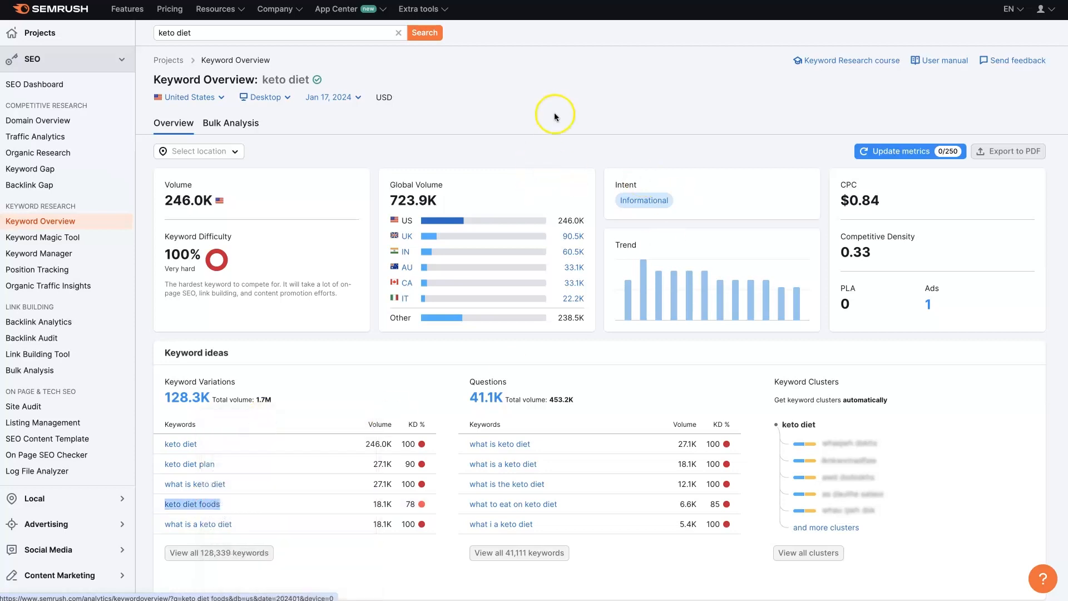
{"action": "mouse_move", "coordinate": [619, 155]}
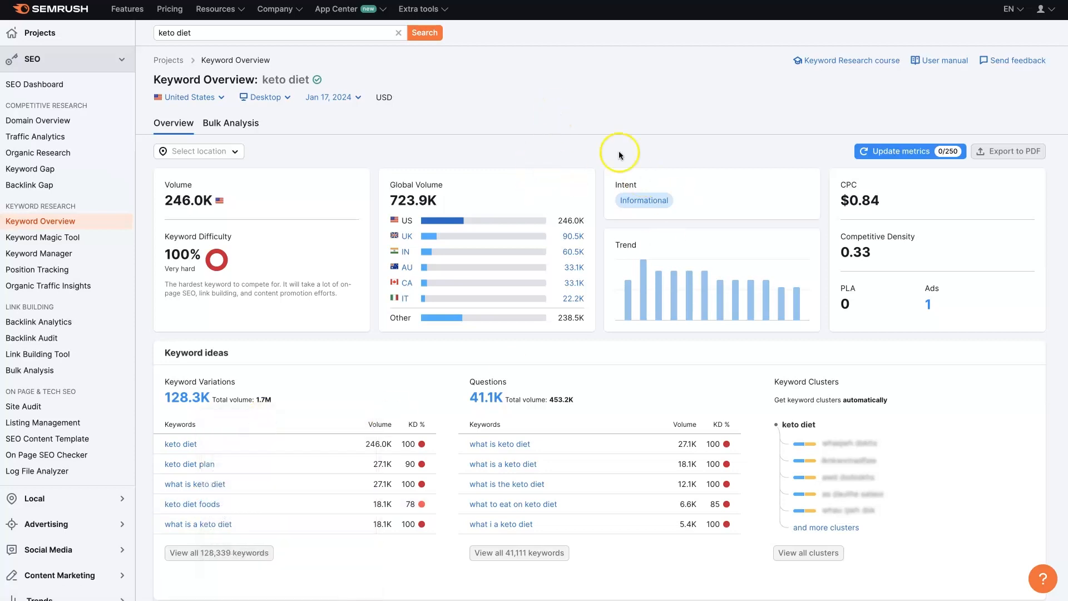
{"action": "mouse_move", "coordinate": [661, 215]}
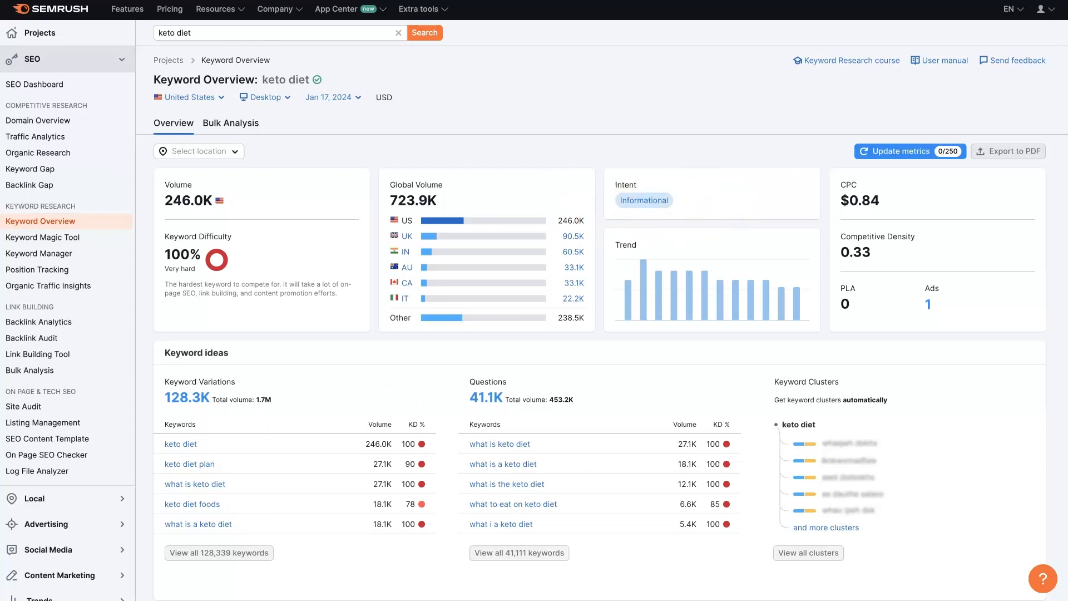
{"action": "left_click", "coordinate": [193, 444]}
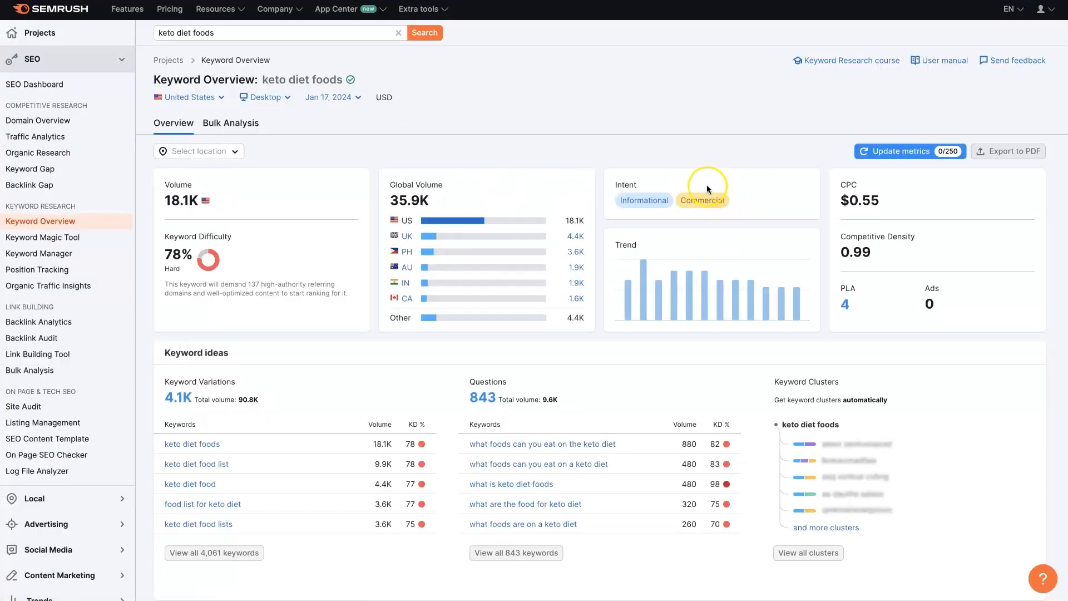
{"action": "mouse_move", "coordinate": [703, 198]}
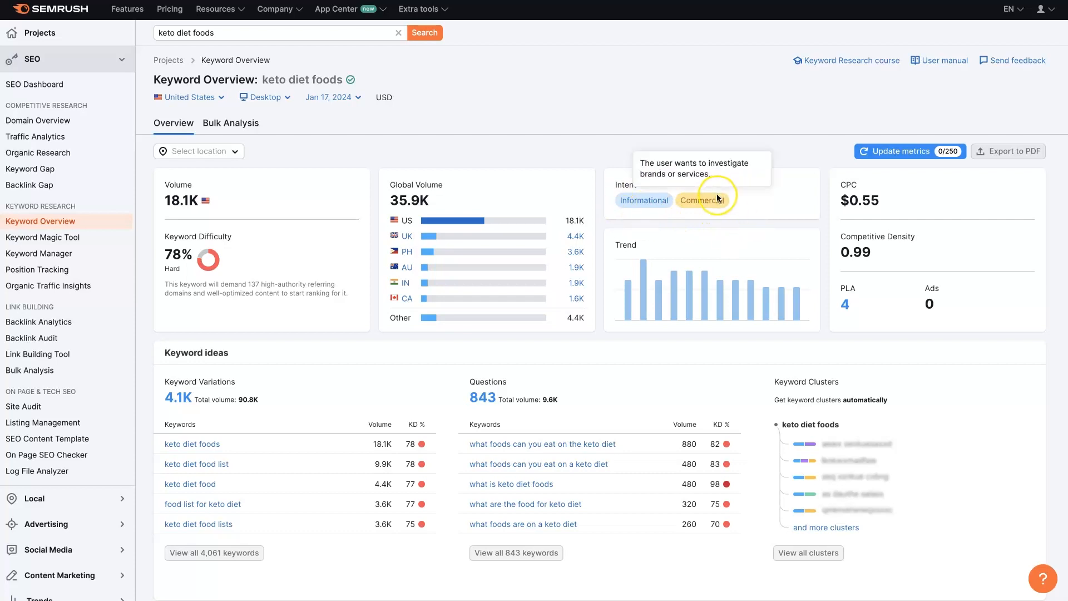
{"action": "mouse_move", "coordinate": [878, 232]}
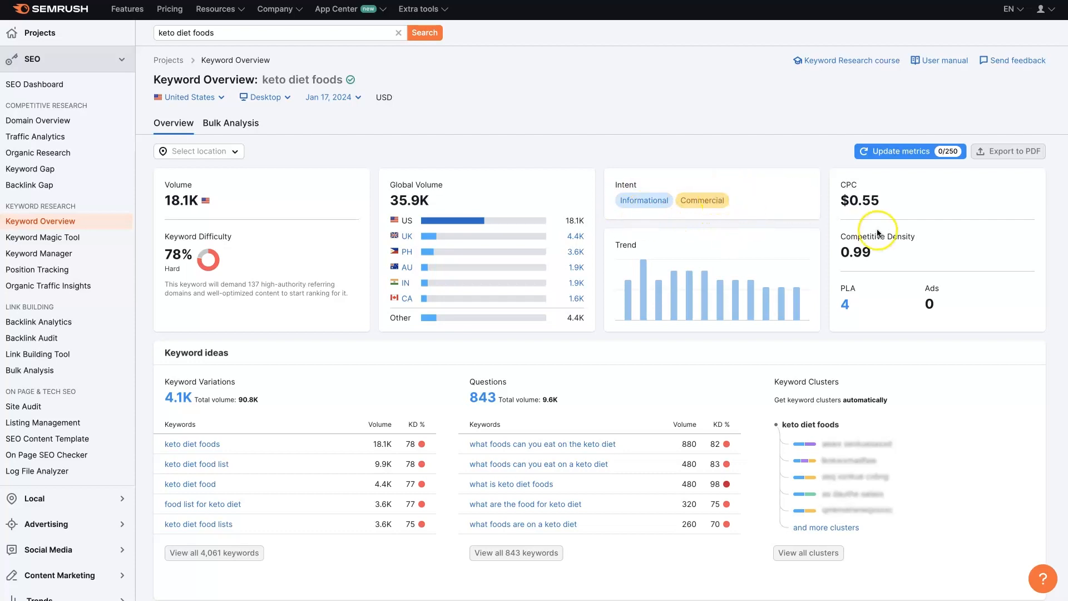
{"action": "mouse_move", "coordinate": [842, 237]}
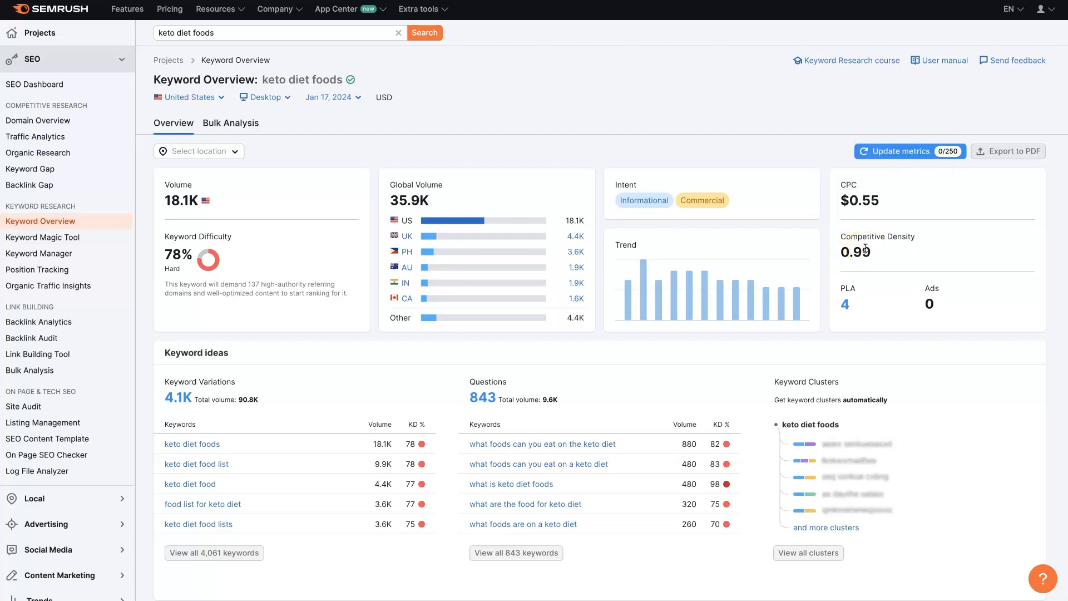
{"action": "mouse_move", "coordinate": [657, 155]}
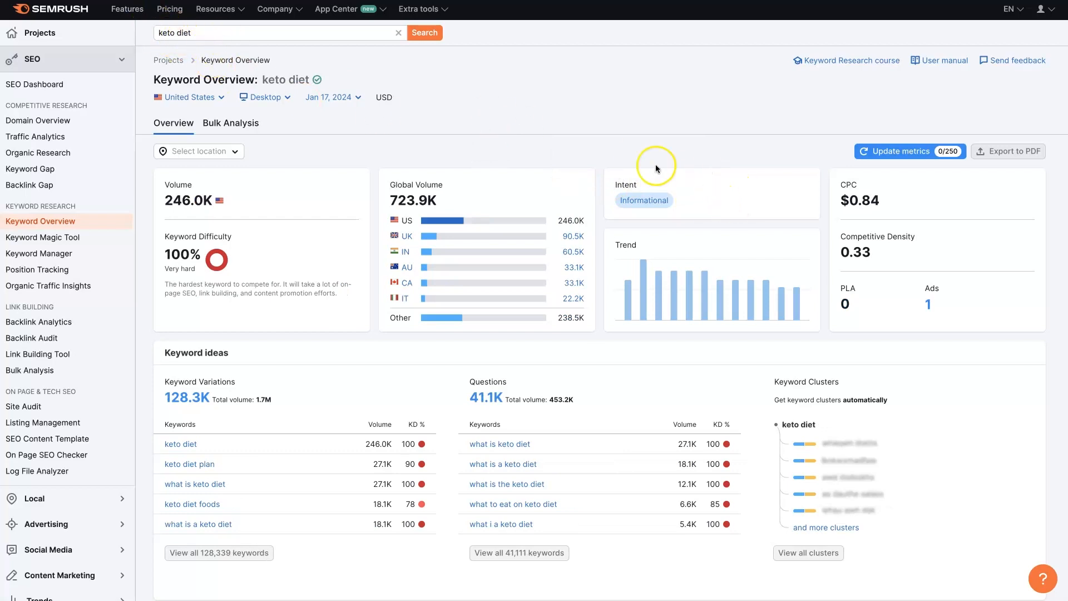
{"action": "scroll", "scroll_direction": "down", "scroll_amount": 3}
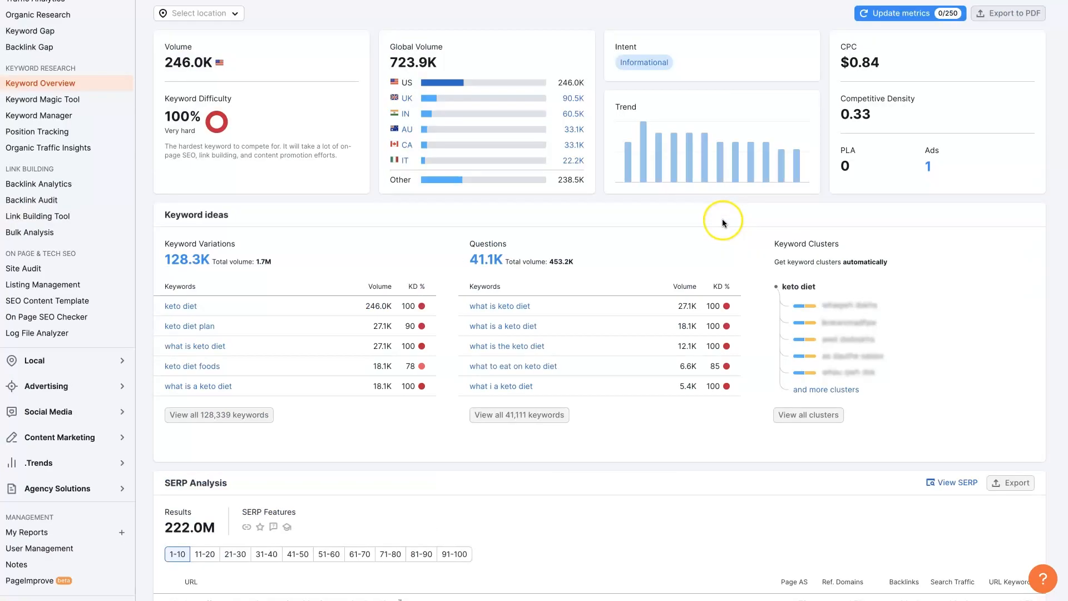
{"action": "scroll", "scroll_direction": "down", "scroll_amount": 3}
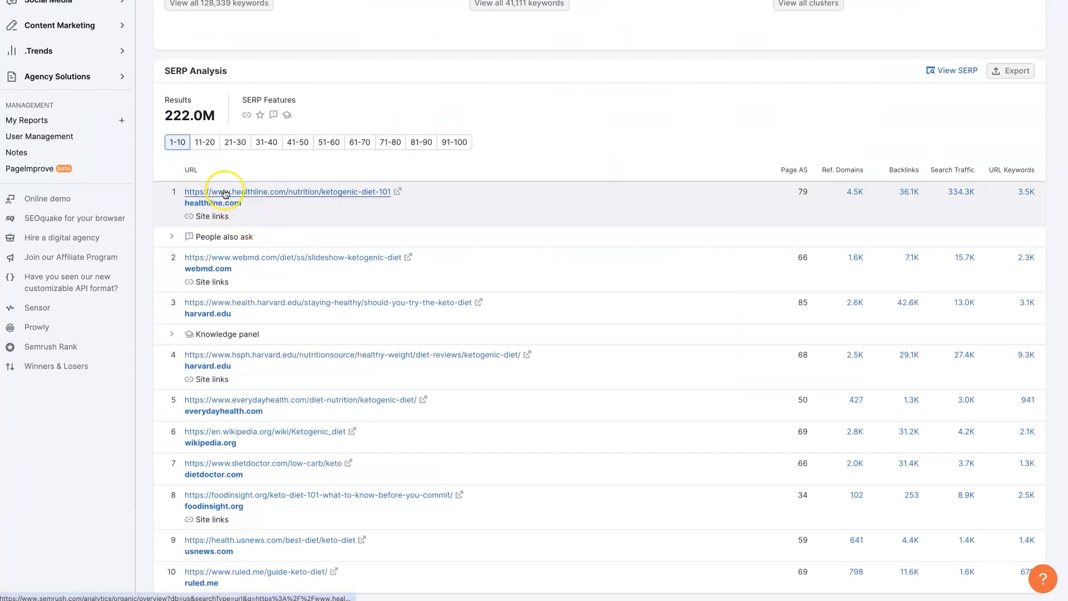
{"action": "mouse_move", "coordinate": [305, 257]}
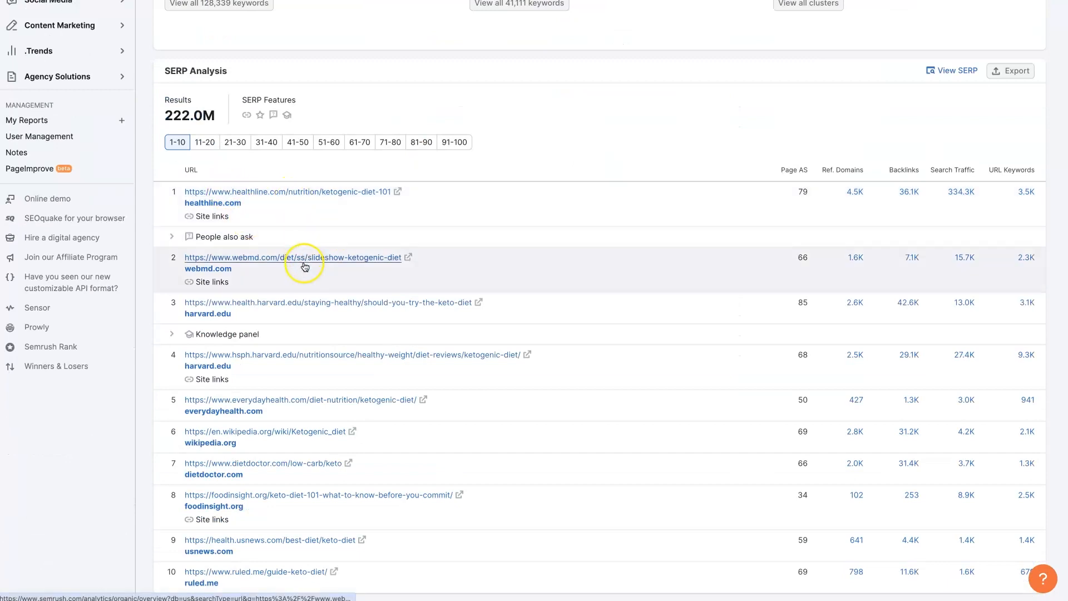
{"action": "mouse_move", "coordinate": [301, 526]}
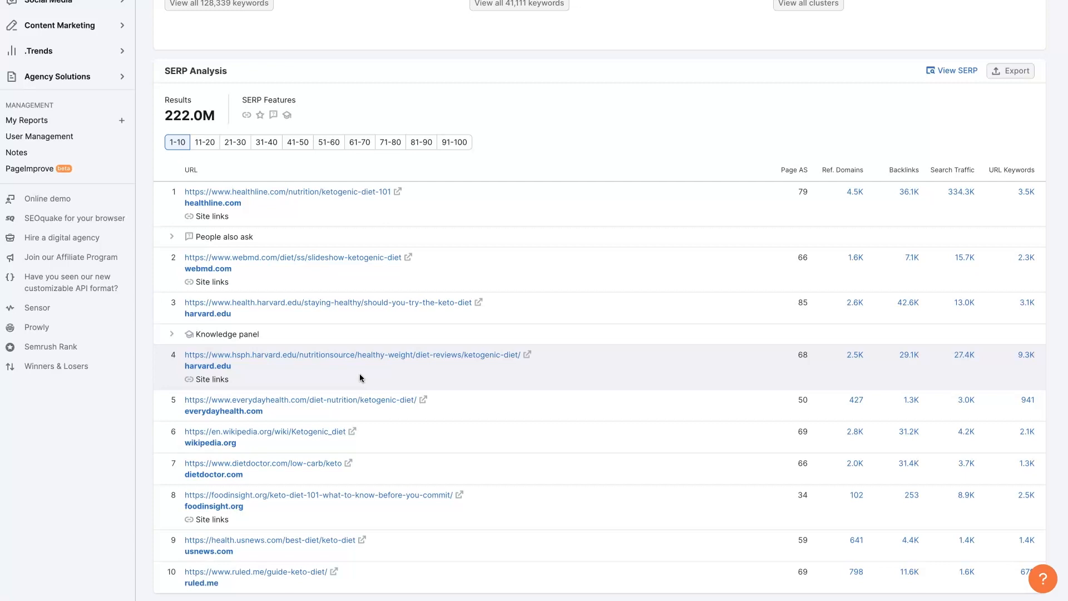
{"action": "mouse_move", "coordinate": [262, 408]}
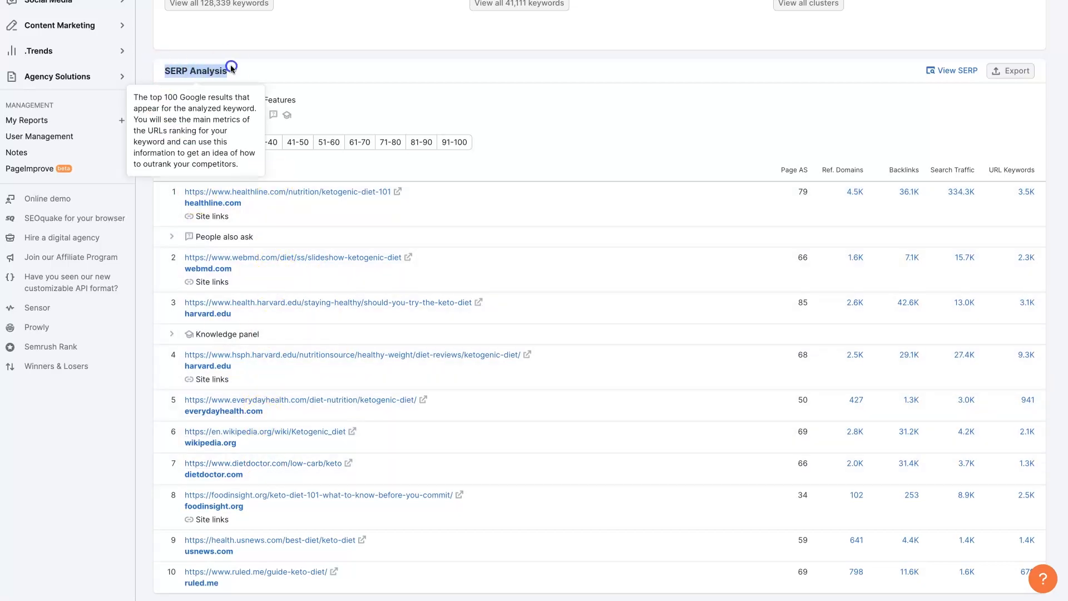
{"action": "mouse_move", "coordinate": [306, 104]}
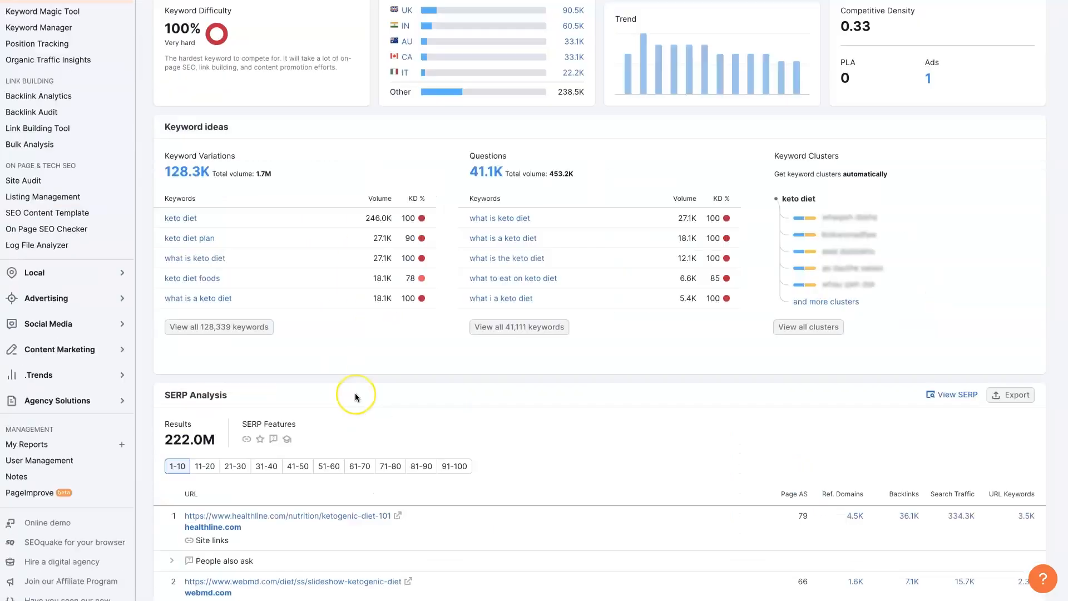
{"action": "scroll", "scroll_direction": "down", "scroll_amount": 3}
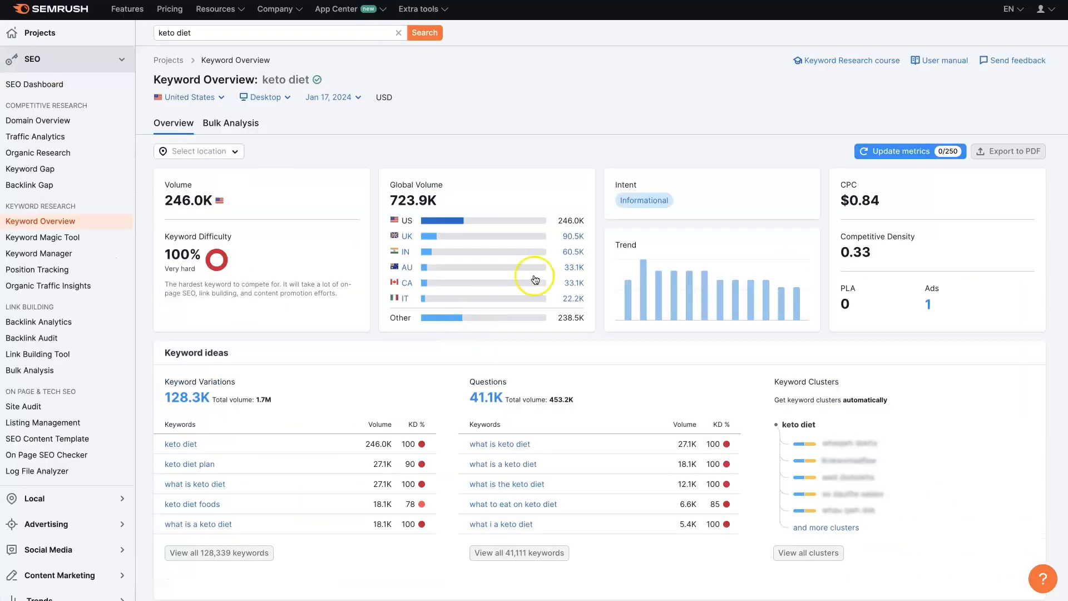
{"action": "mouse_move", "coordinate": [324, 420]}
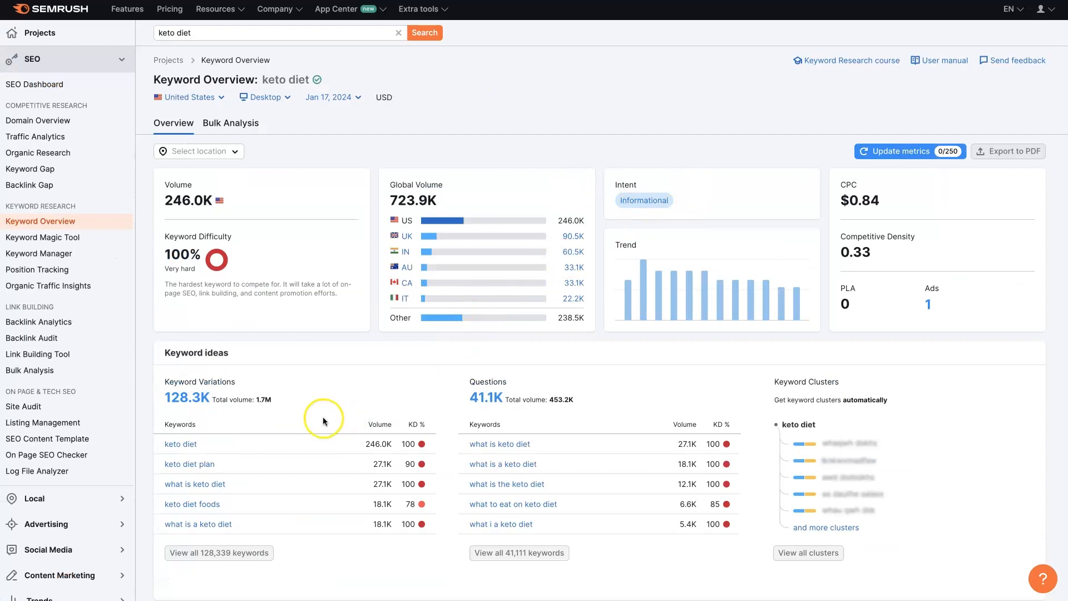
{"action": "scroll", "scroll_direction": "down", "scroll_amount": 3}
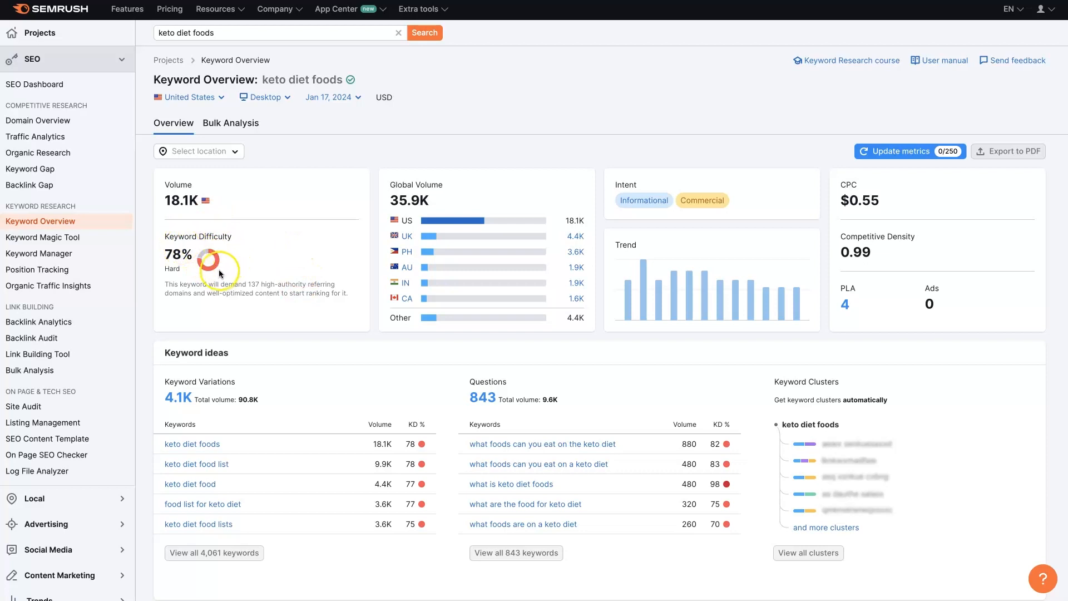
{"action": "mouse_move", "coordinate": [268, 293]}
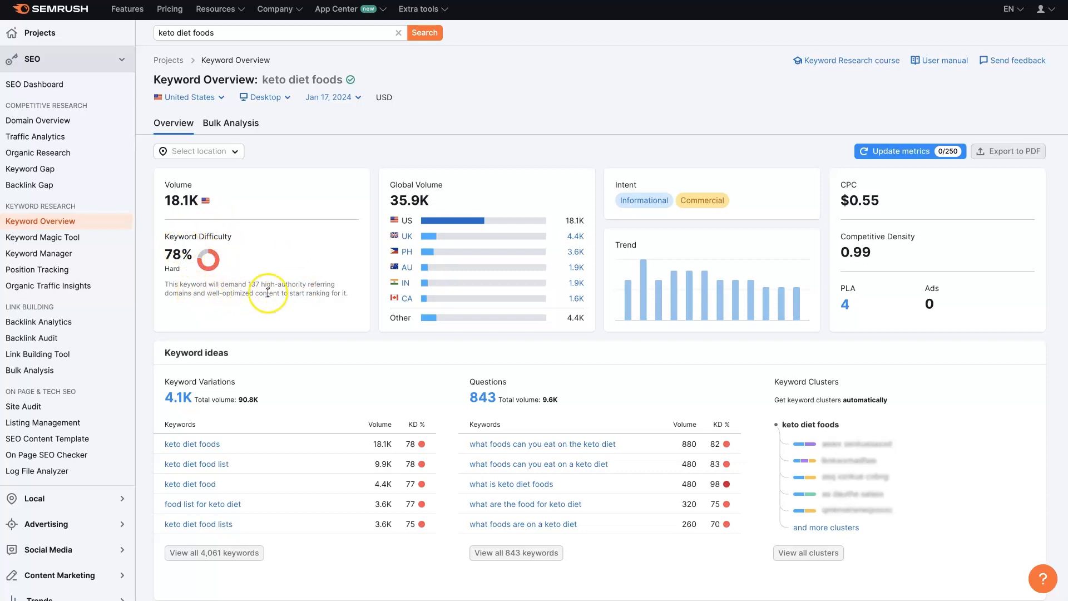
{"action": "mouse_move", "coordinate": [735, 196]}
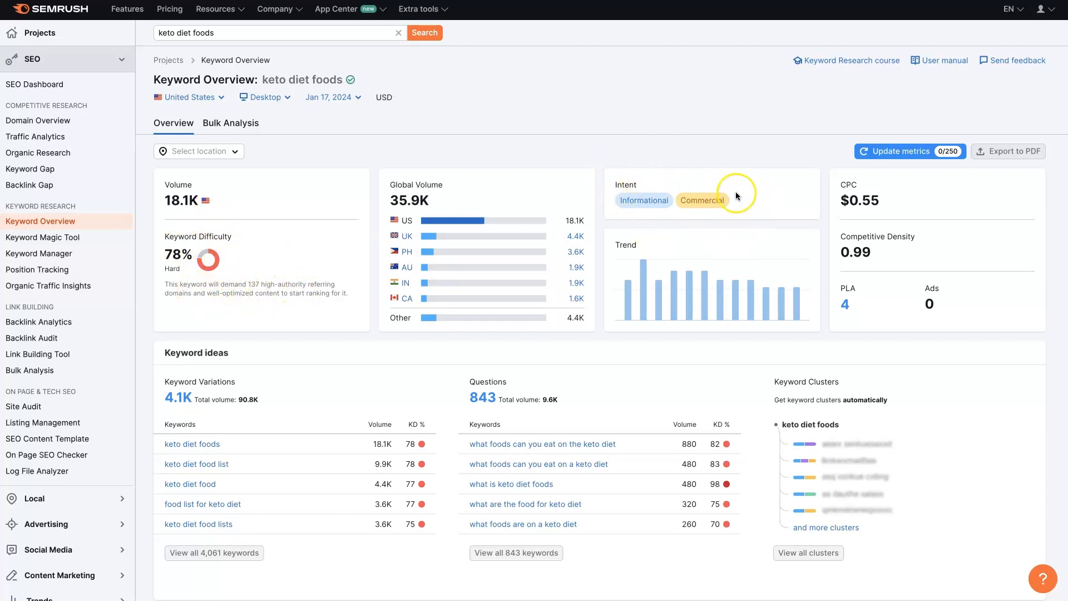
{"action": "mouse_move", "coordinate": [682, 227]}
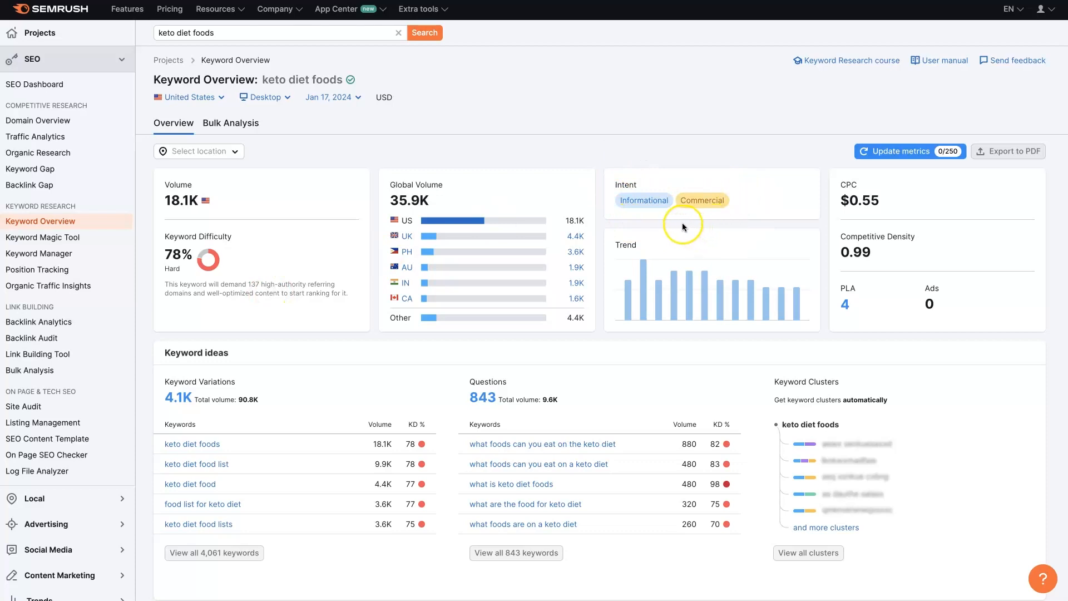
{"action": "mouse_move", "coordinate": [375, 294]}
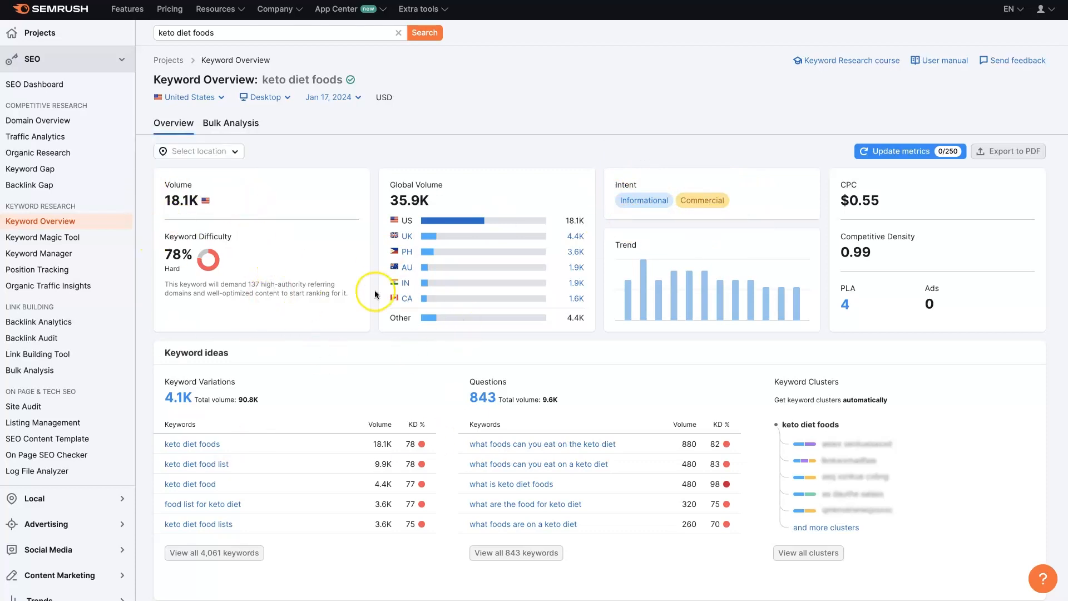
{"action": "scroll", "scroll_direction": "down", "scroll_amount": 3}
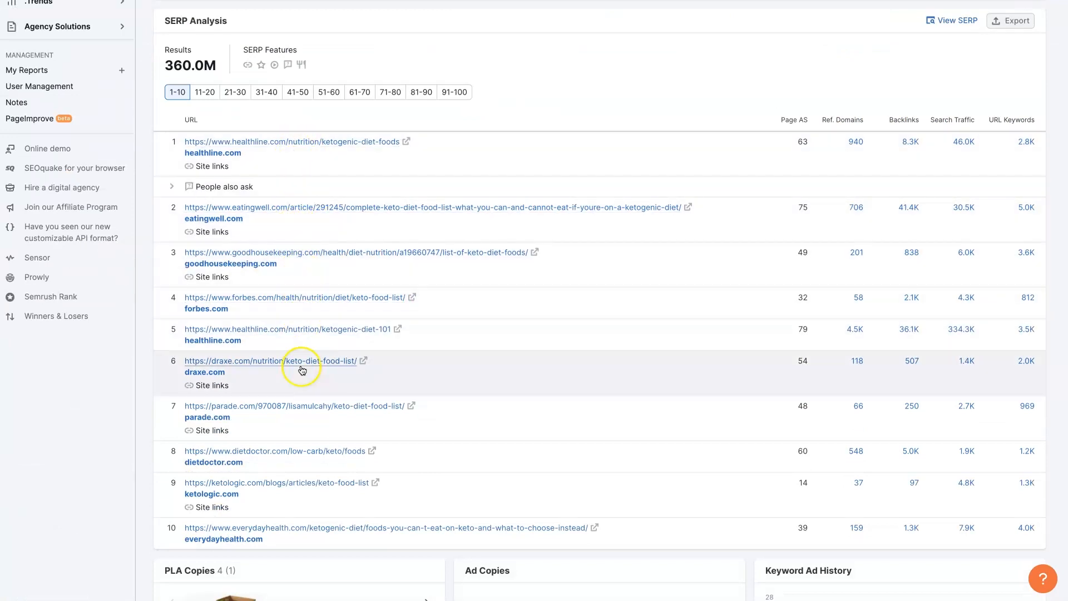
{"action": "scroll", "scroll_direction": "down", "scroll_amount": 3}
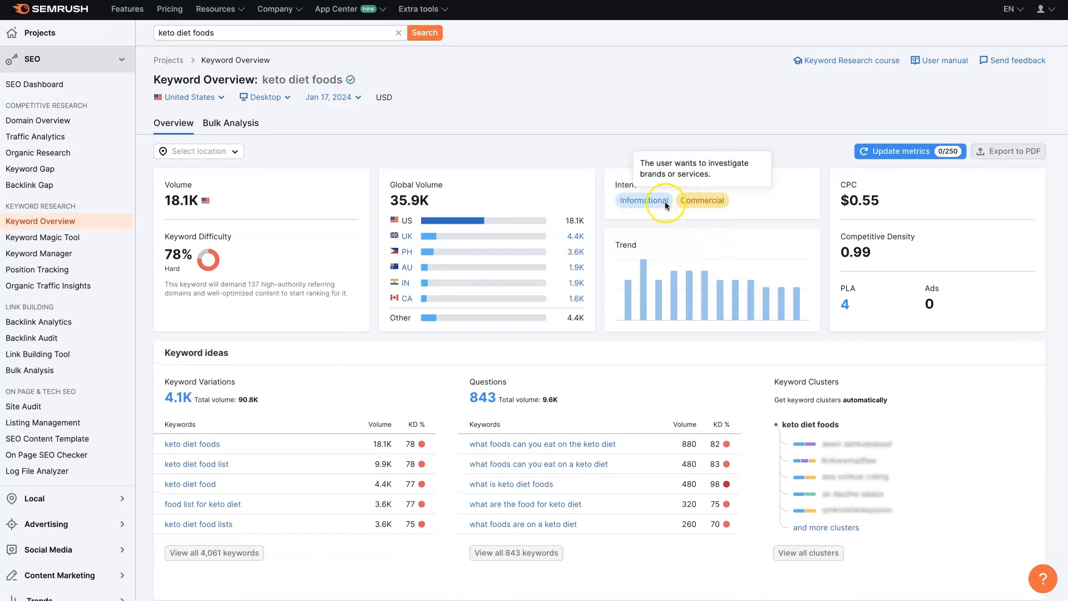
{"action": "scroll", "scroll_direction": "down", "scroll_amount": 3}
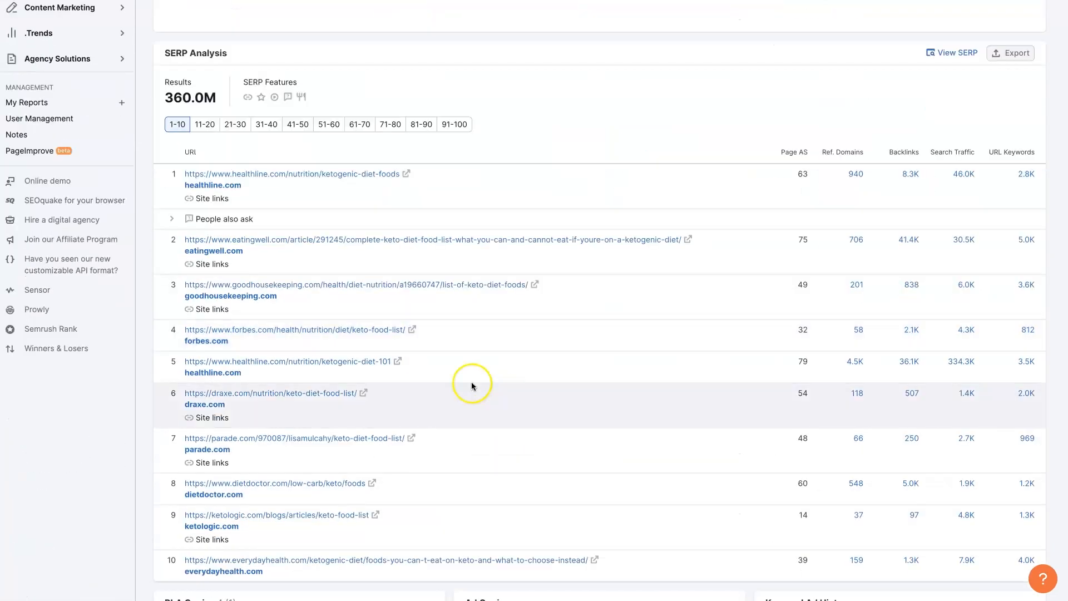
{"action": "mouse_move", "coordinate": [332, 391]}
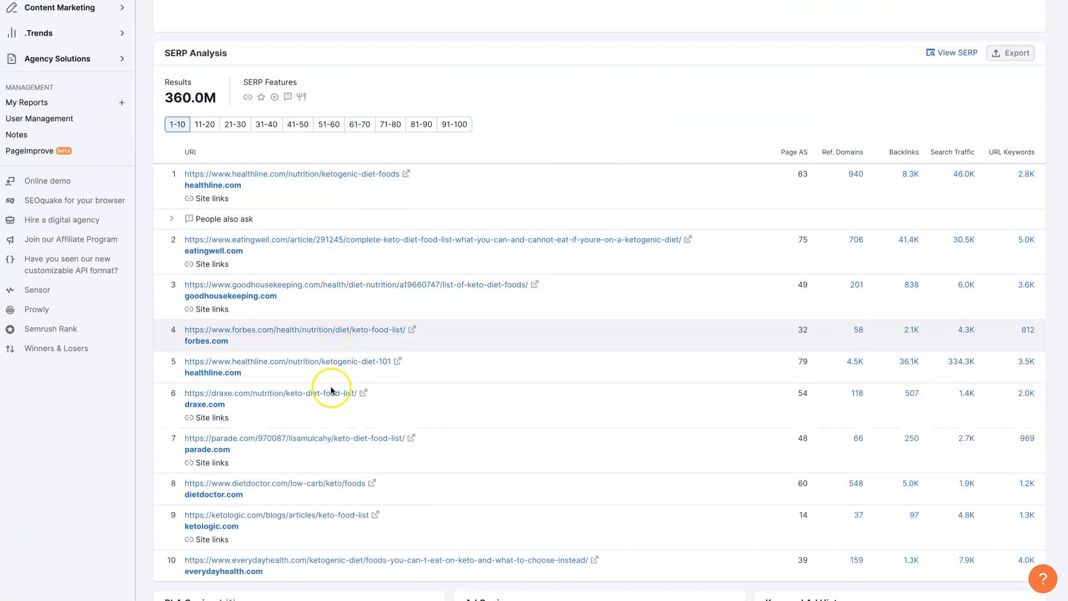
{"action": "scroll", "scroll_direction": "down", "scroll_amount": 3}
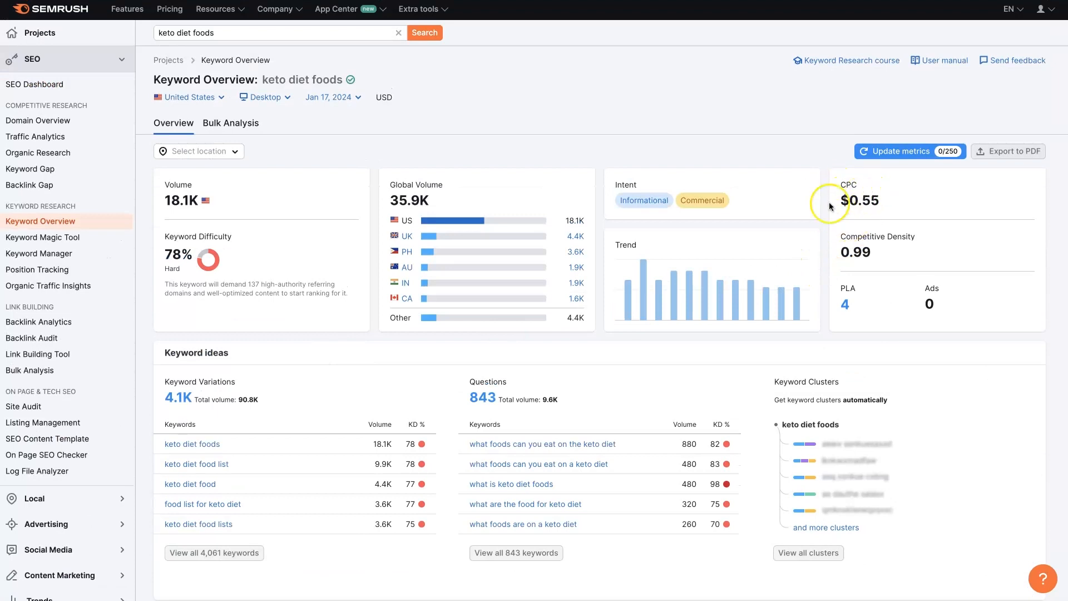
{"action": "mouse_move", "coordinate": [305, 79]}
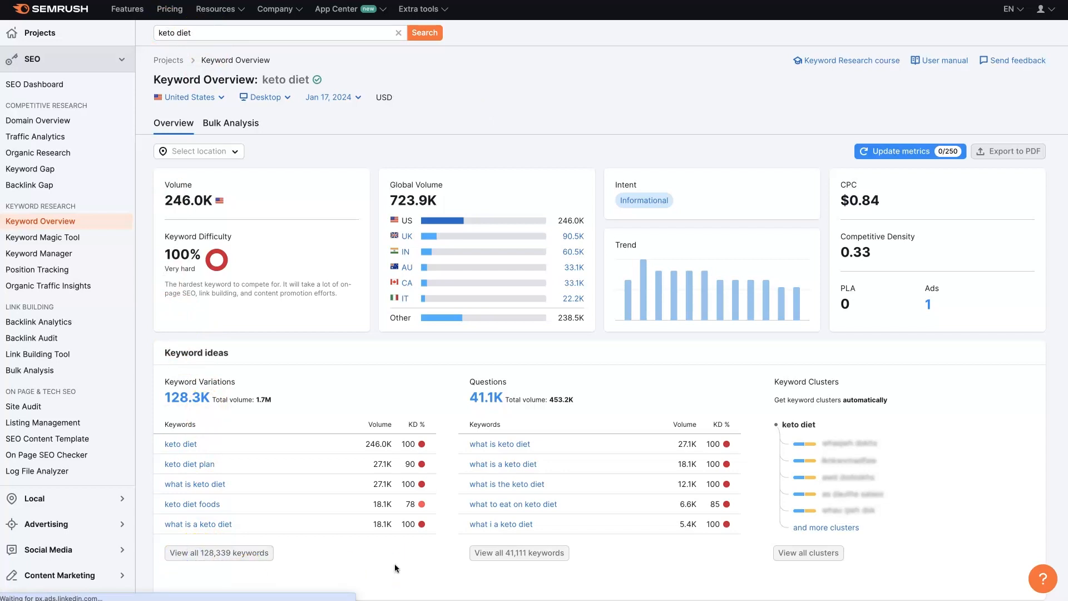
In the Keyword Magic Tool for 'keto diet', apply a custom volume range of 100 to 100,000.
{"action": "left_click", "coordinate": [43, 237]}
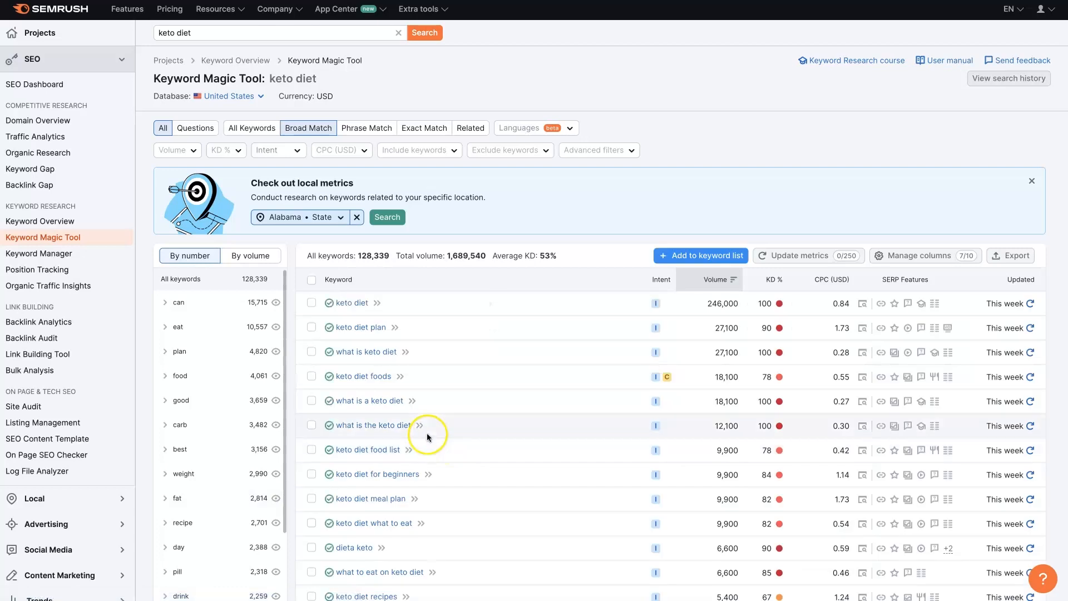
{"action": "mouse_move", "coordinate": [289, 167]}
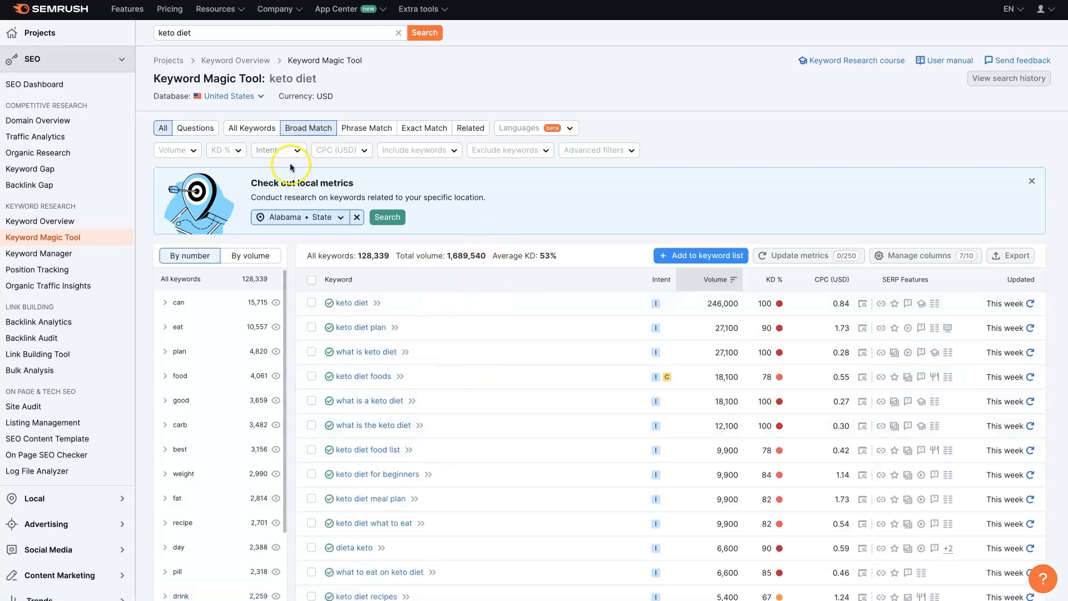
{"action": "left_click", "coordinate": [176, 150]}
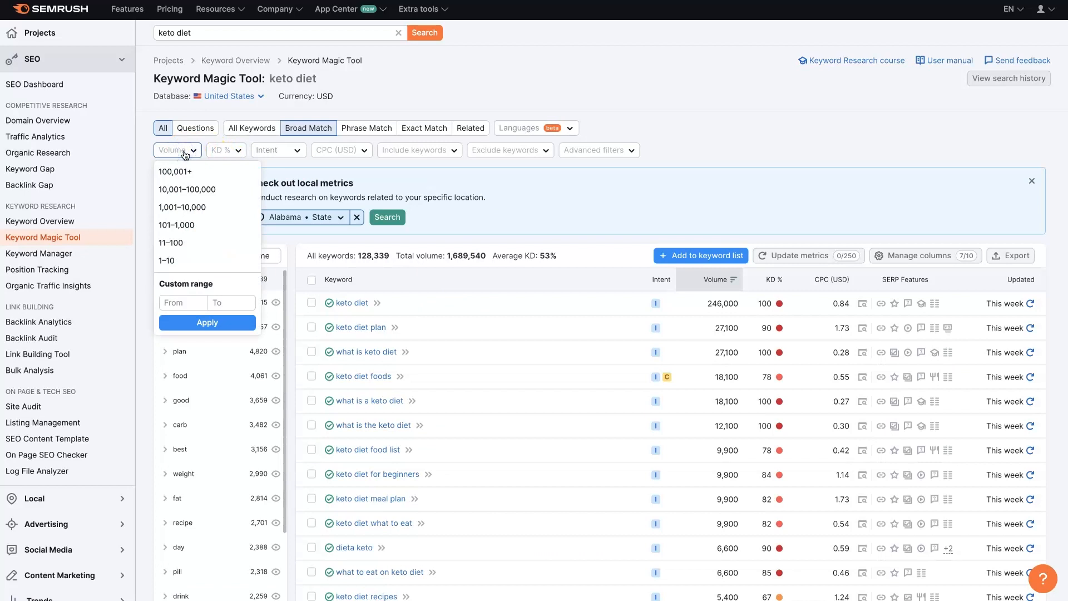
{"action": "mouse_move", "coordinate": [187, 159]}
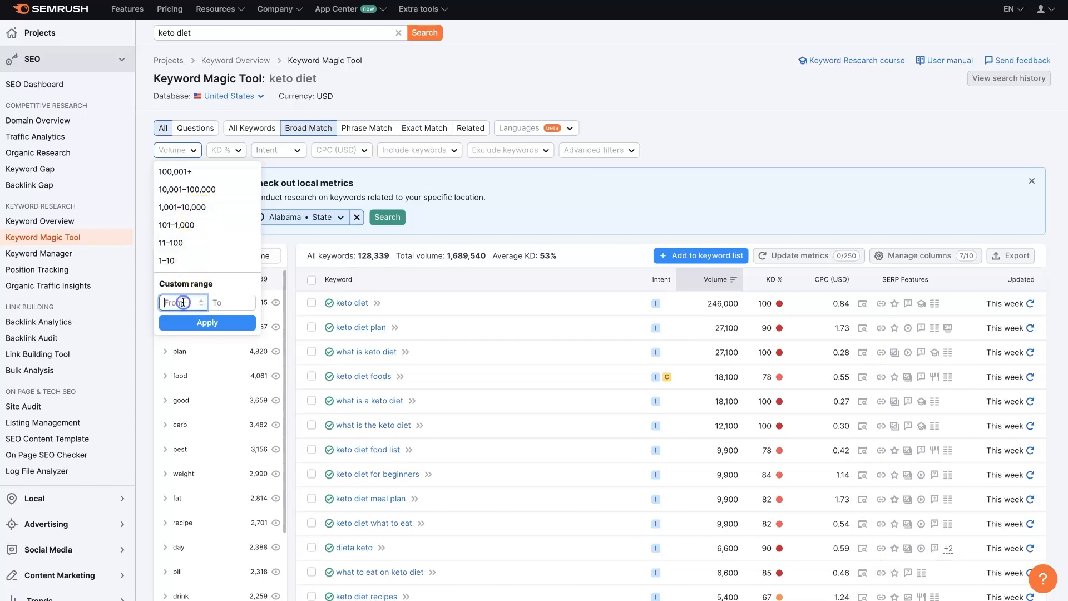
{"action": "type", "text": "100"}
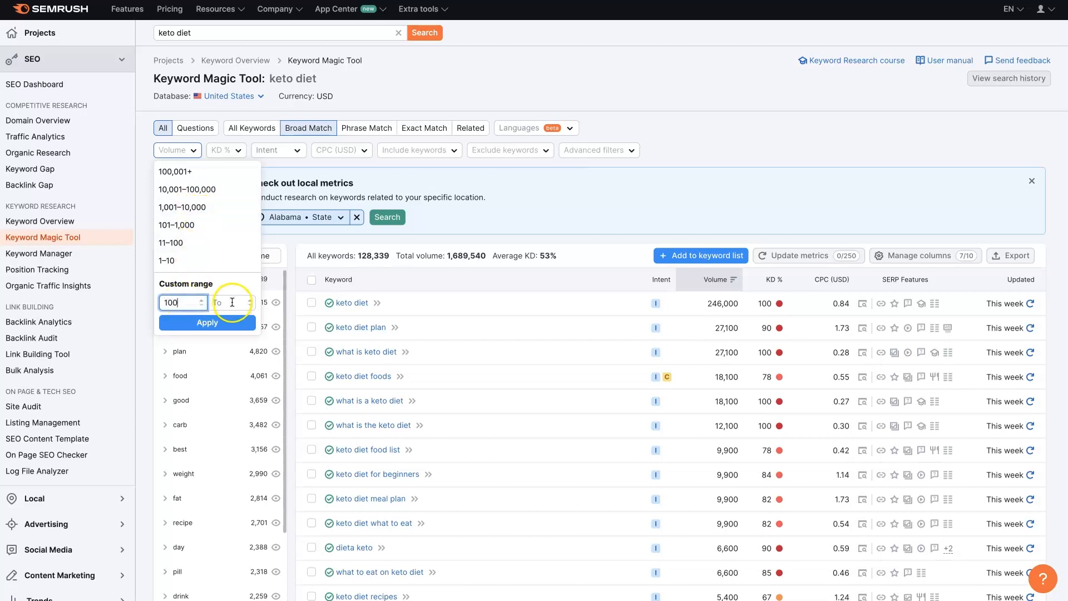
{"action": "type", "text": "1"}
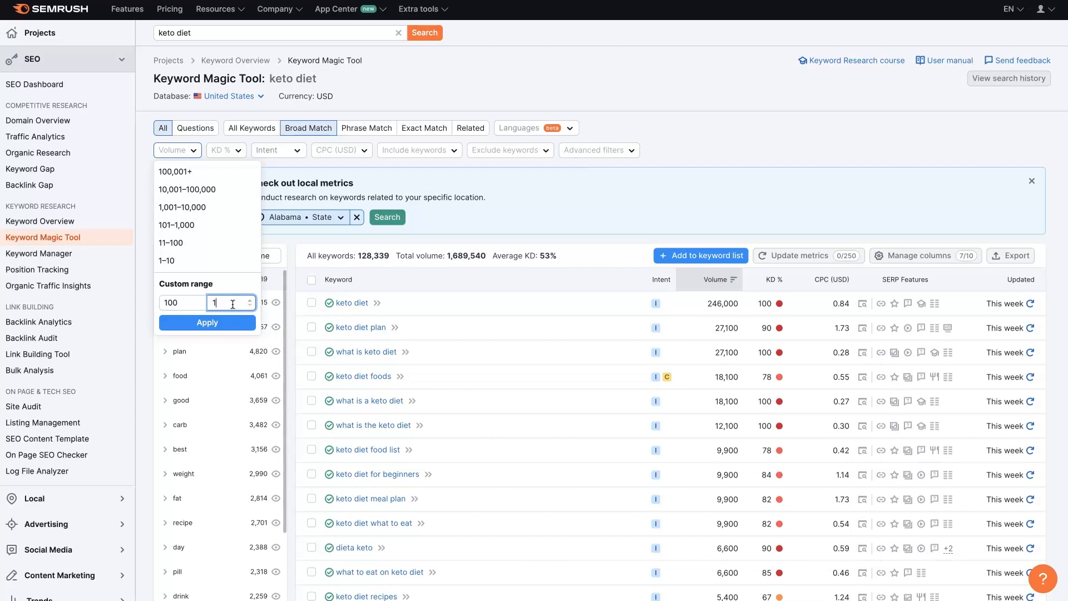
{"action": "type", "text": "100000"}
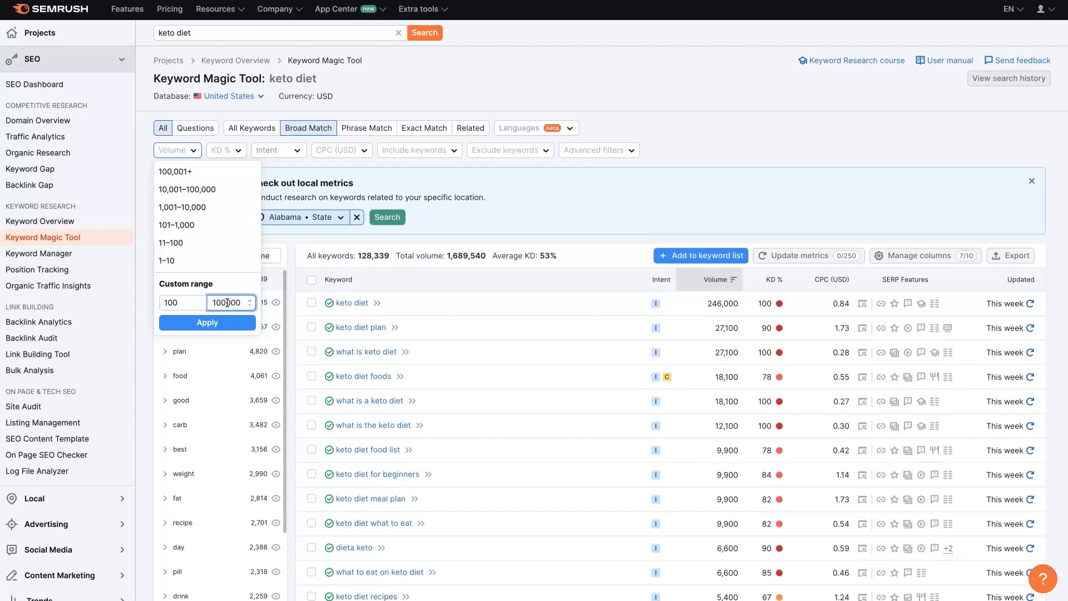
{"action": "left_click", "coordinate": [207, 323]}
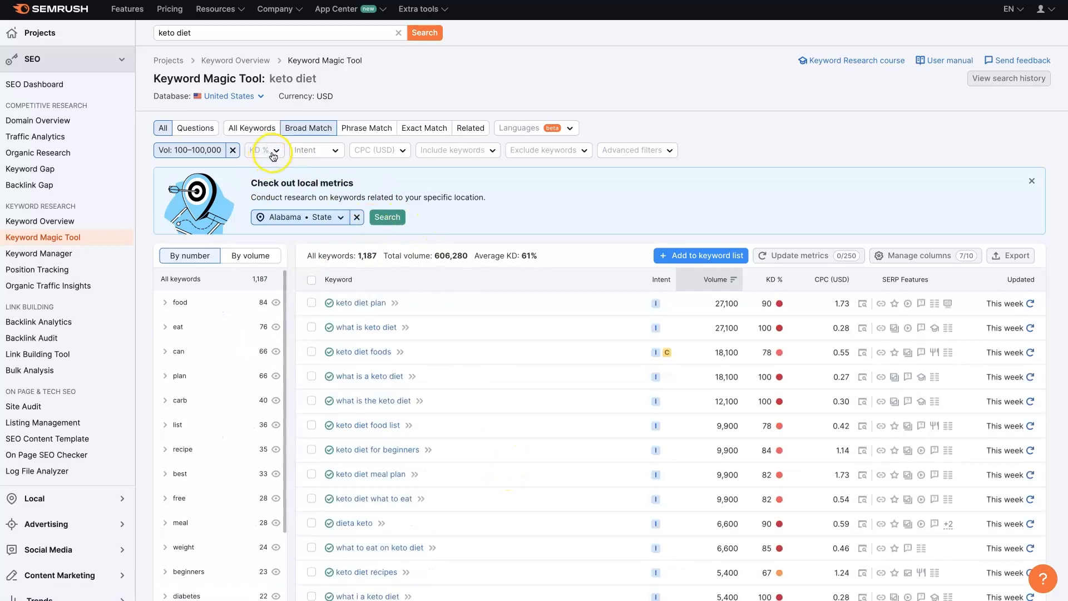
Apply a custom KD % range of 0–40, narrowing the list to 165 keywords.
{"action": "left_click", "coordinate": [263, 150]}
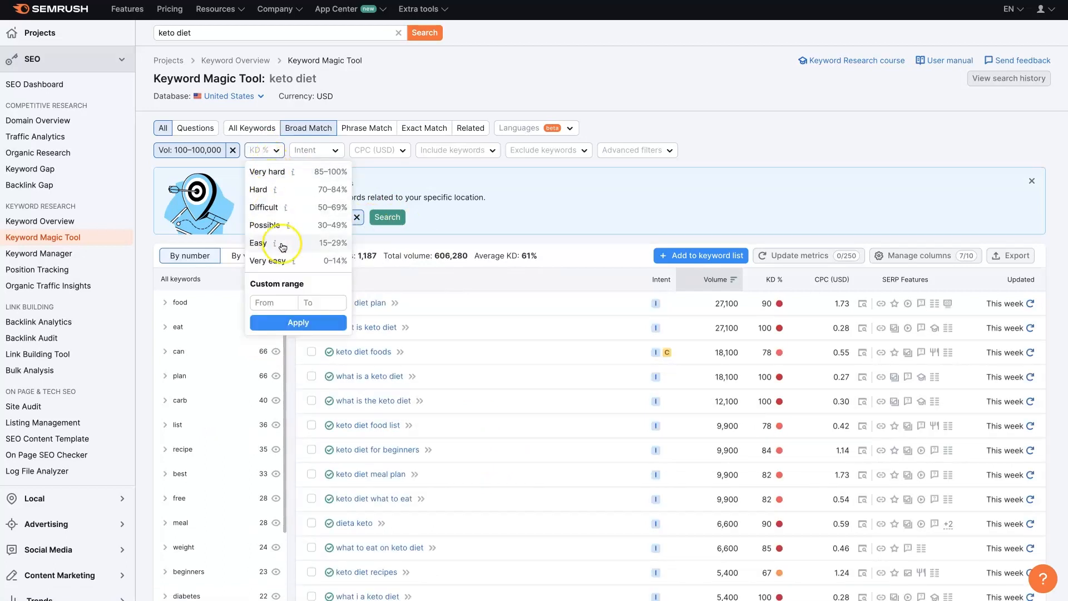
{"action": "left_click", "coordinate": [274, 302]}
{"action": "type", "text": "0"}
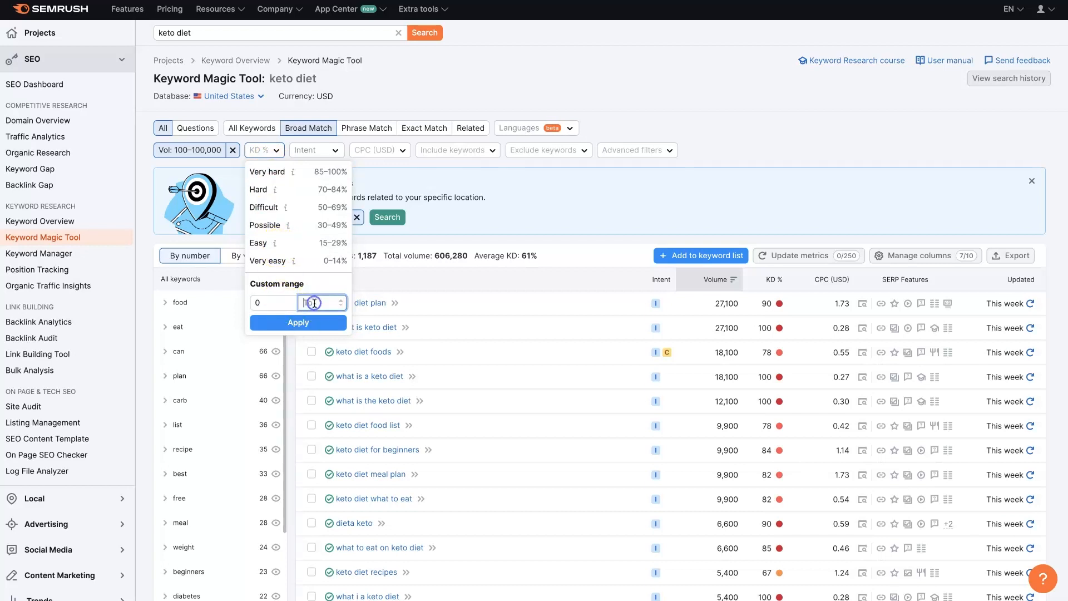
{"action": "type", "text": "40"}
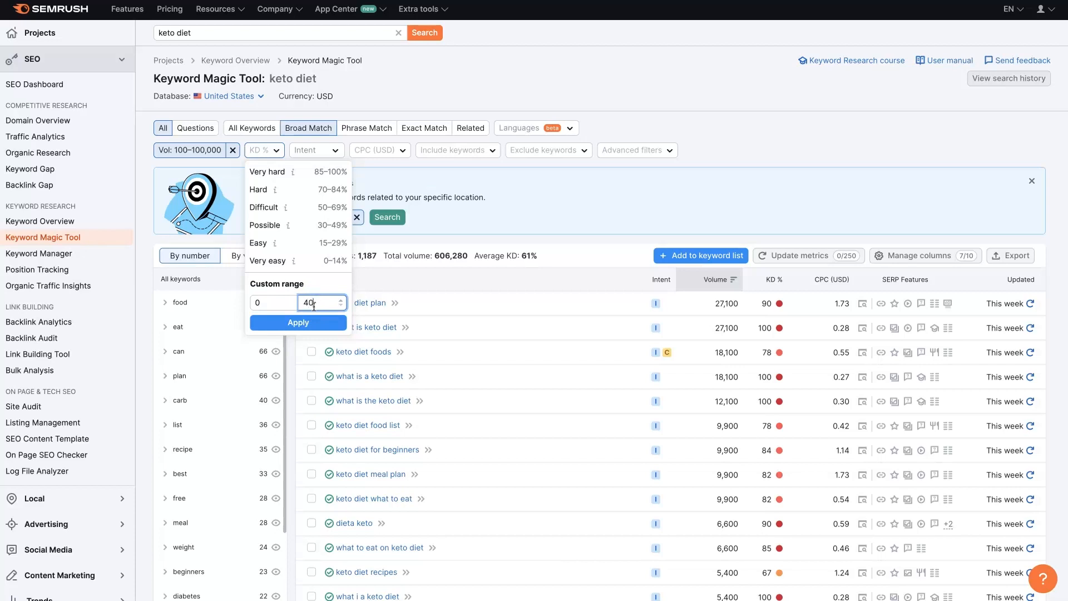
{"action": "left_click", "coordinate": [298, 322]}
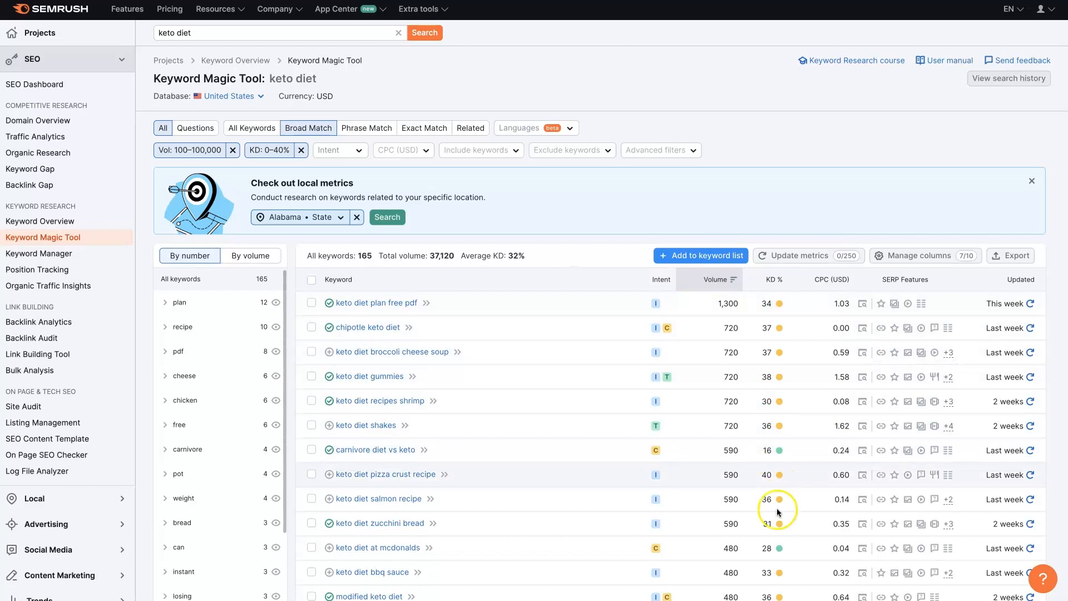
{"action": "mouse_move", "coordinate": [769, 547]}
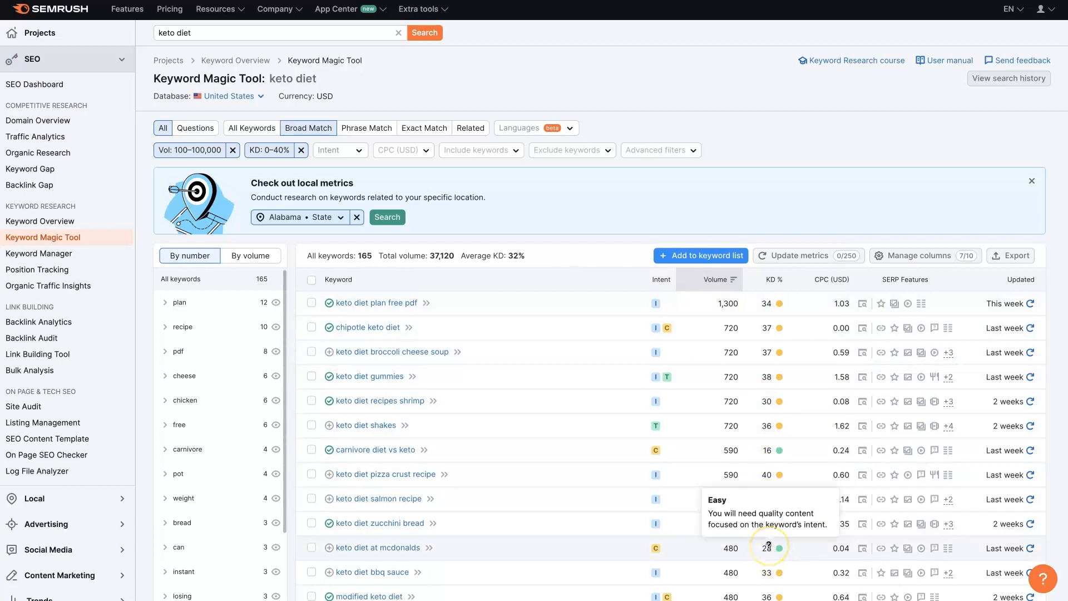
{"action": "mouse_move", "coordinate": [765, 538]}
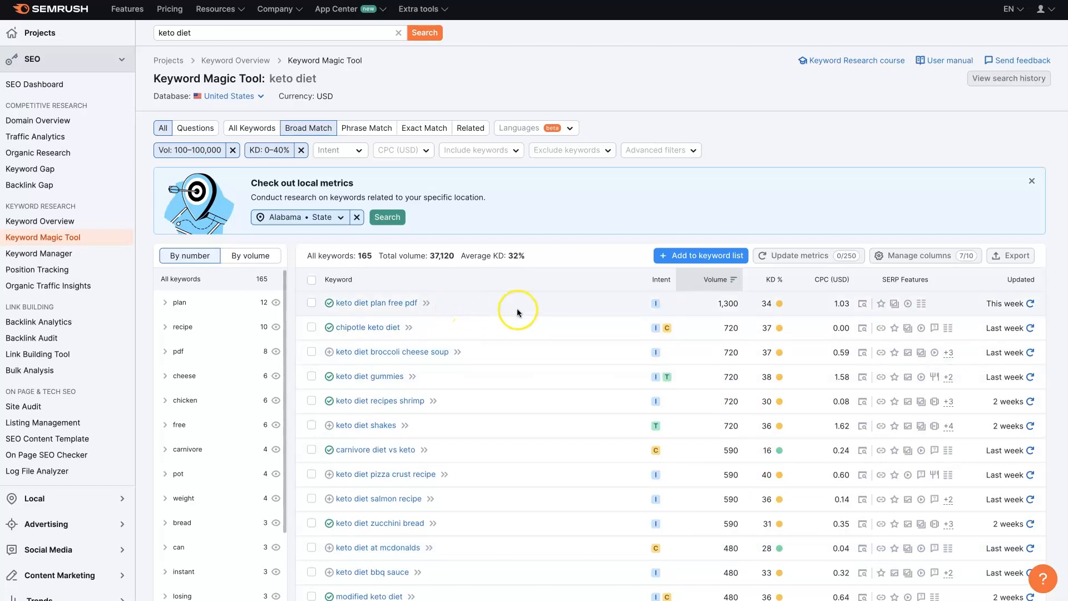
{"action": "scroll", "scroll_direction": "down", "scroll_amount": 3}
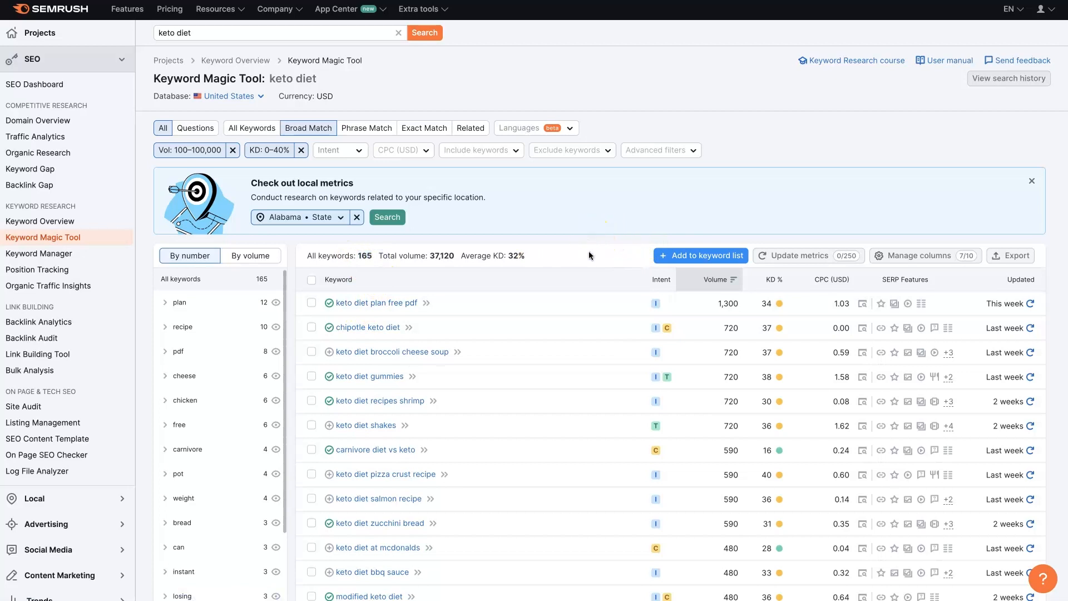
{"action": "scroll", "scroll_direction": "down", "scroll_amount": 3}
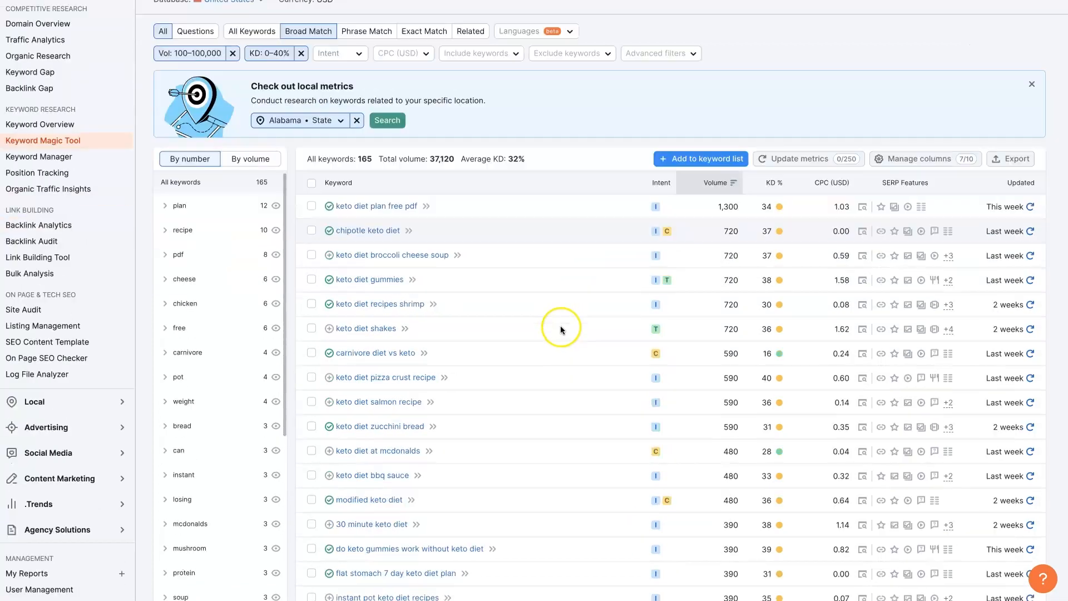
{"action": "mouse_move", "coordinate": [658, 227]}
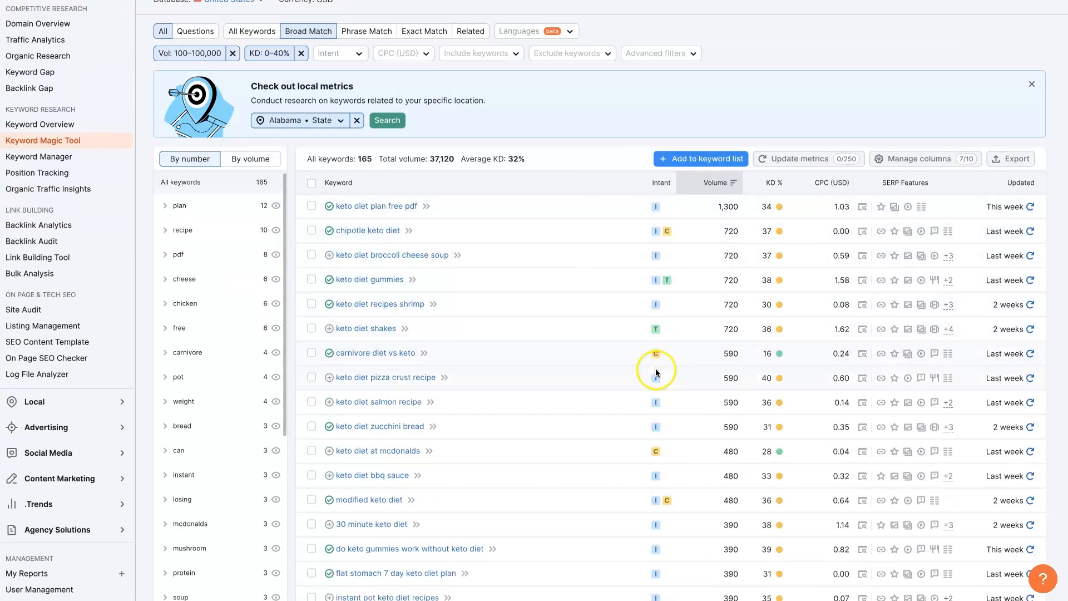
{"action": "mouse_move", "coordinate": [656, 279]}
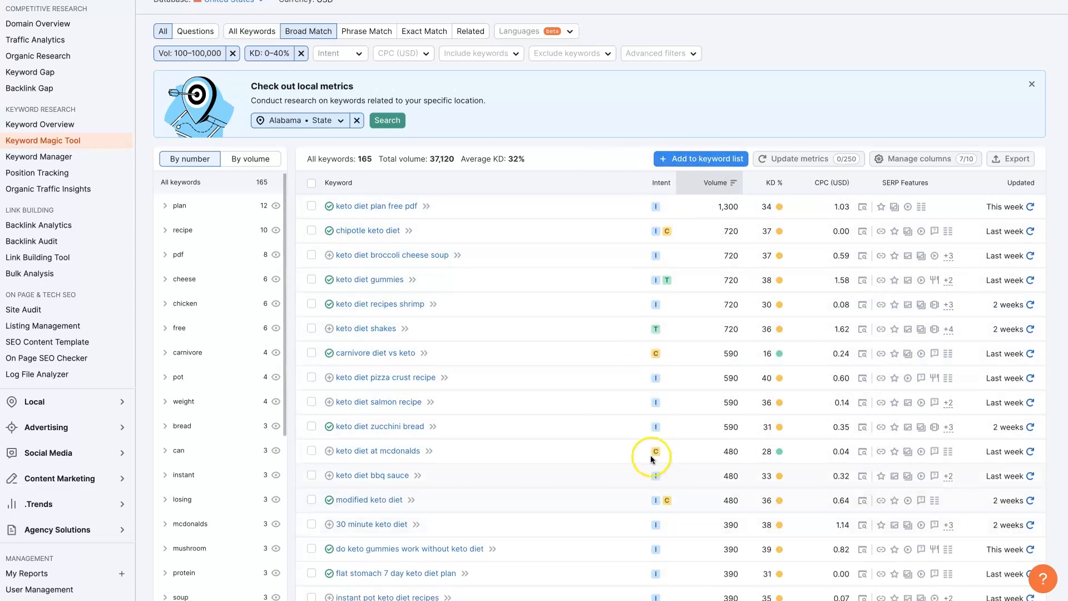
{"action": "mouse_move", "coordinate": [658, 426]}
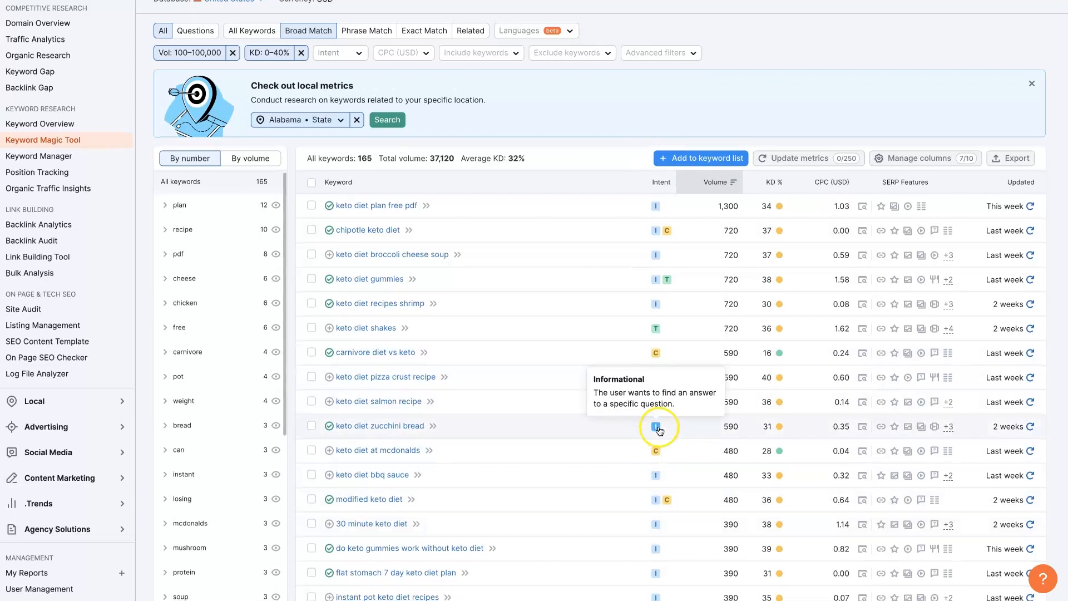
{"action": "scroll", "scroll_direction": "down", "scroll_amount": 3}
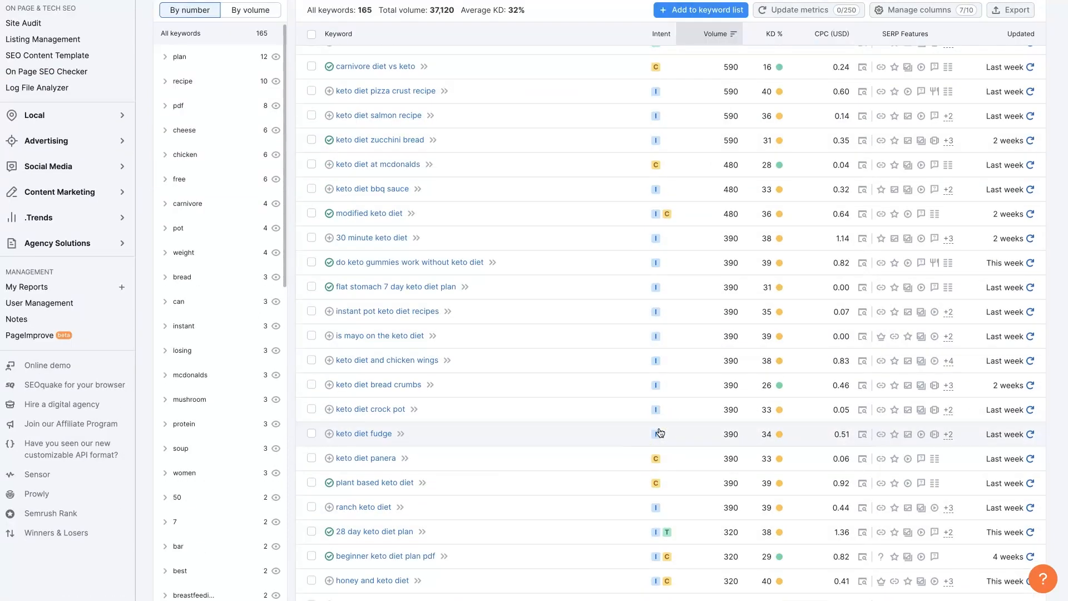
{"action": "scroll", "scroll_direction": "down", "scroll_amount": 3}
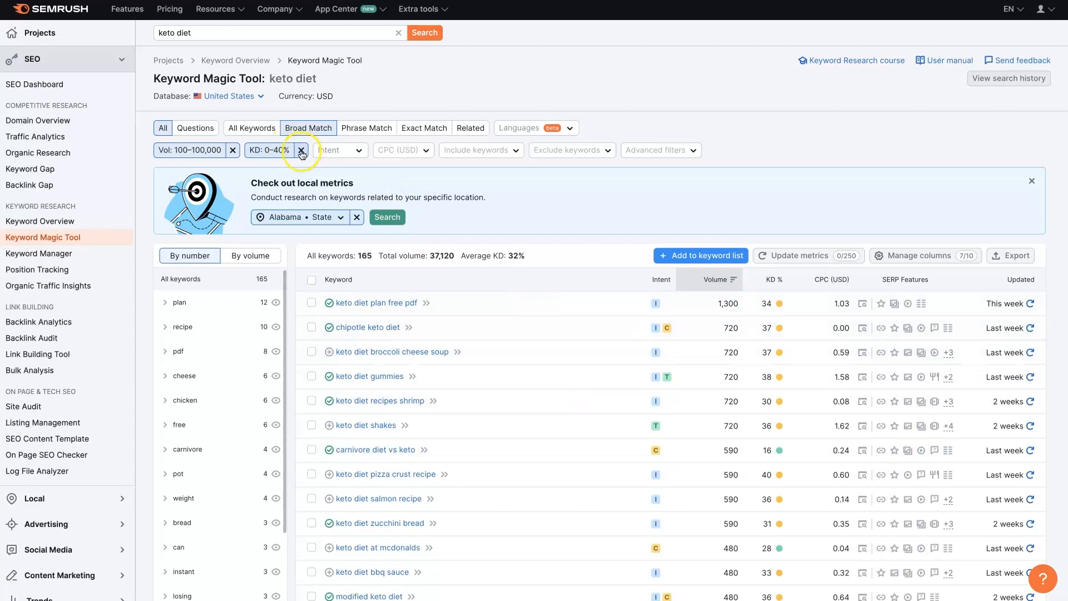
Remove the KD limit and filter by Commercial and Transactional search intent.
{"action": "left_click", "coordinate": [301, 150]}
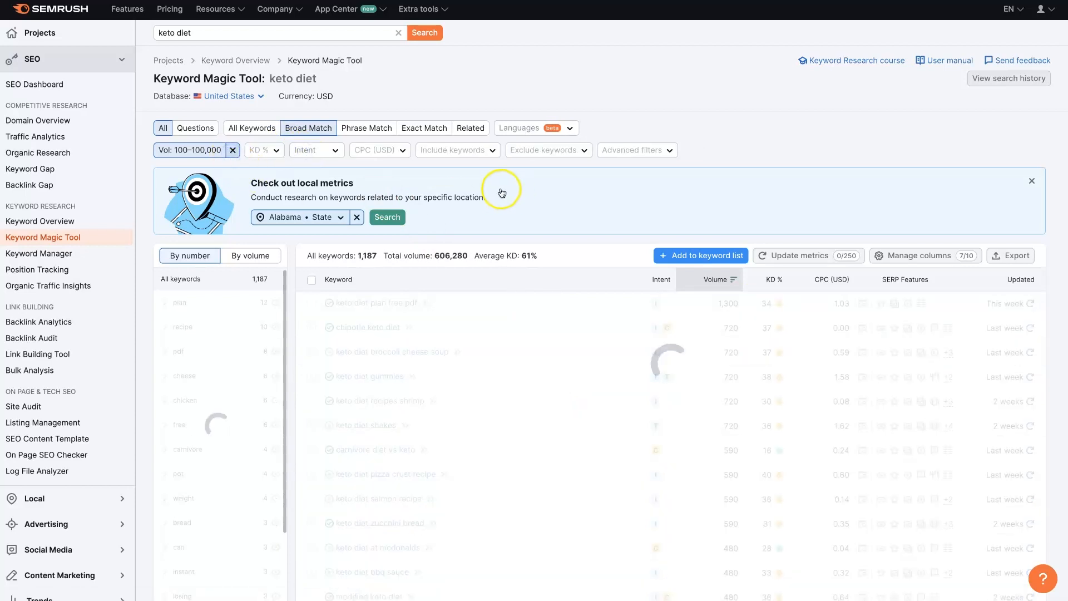
{"action": "mouse_move", "coordinate": [255, 165]}
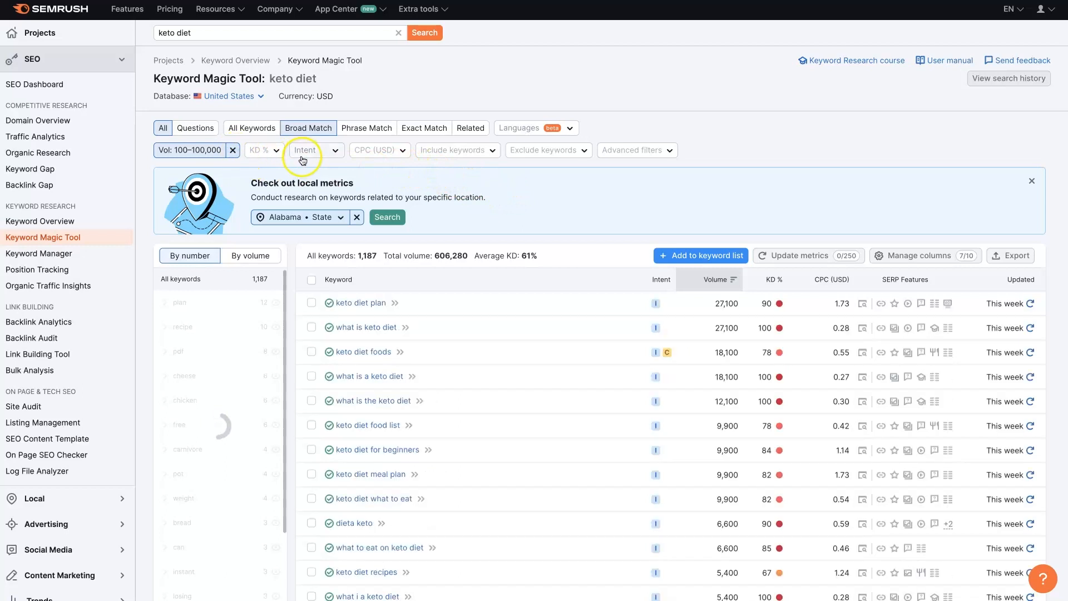
{"action": "left_click", "coordinate": [302, 150]}
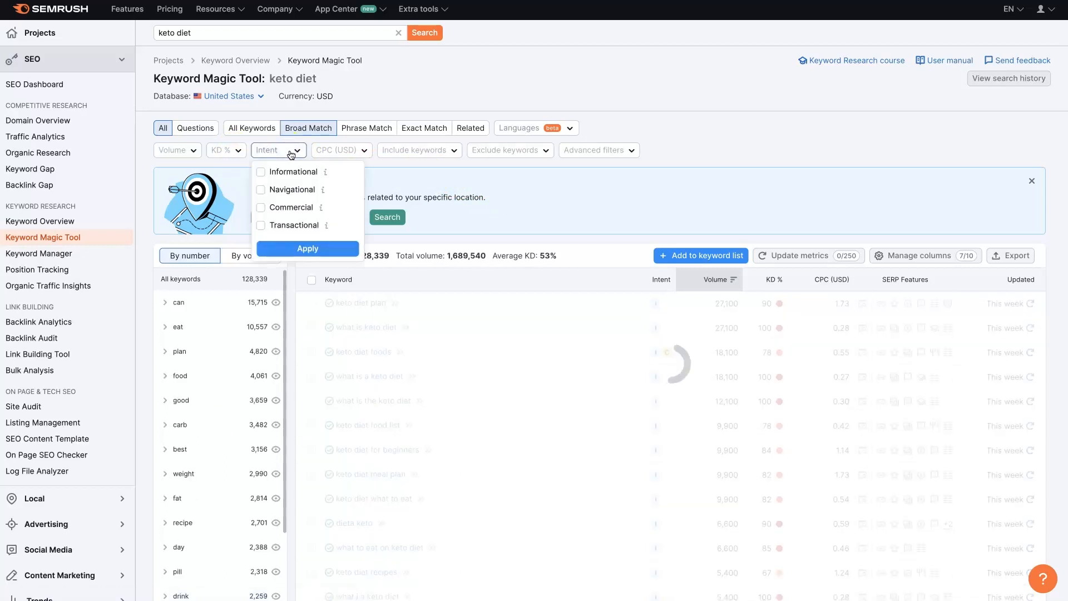
{"action": "left_click", "coordinate": [260, 207]}
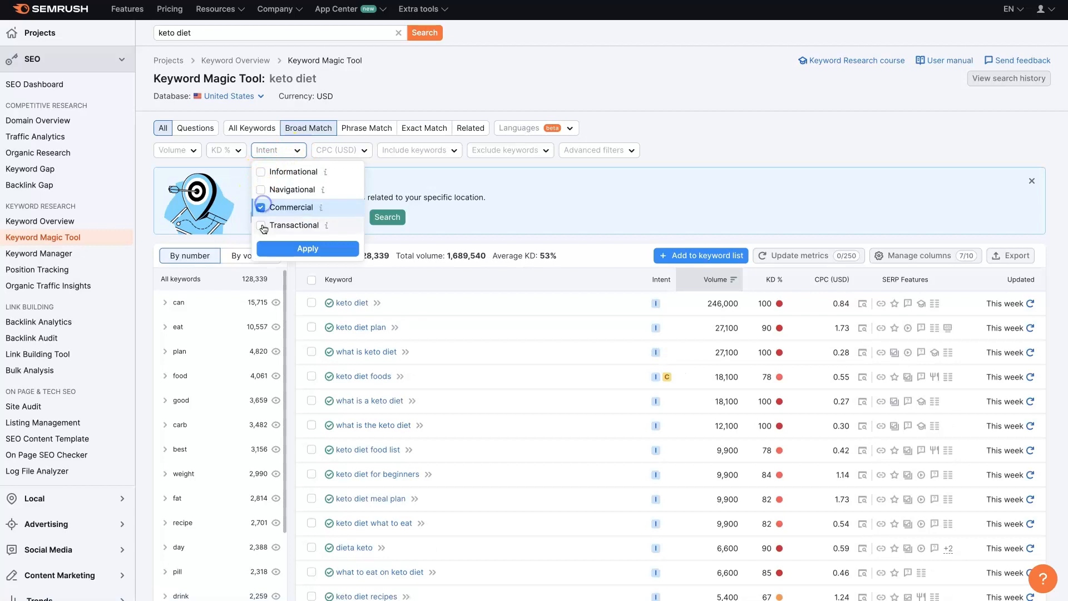
{"action": "left_click", "coordinate": [308, 248]}
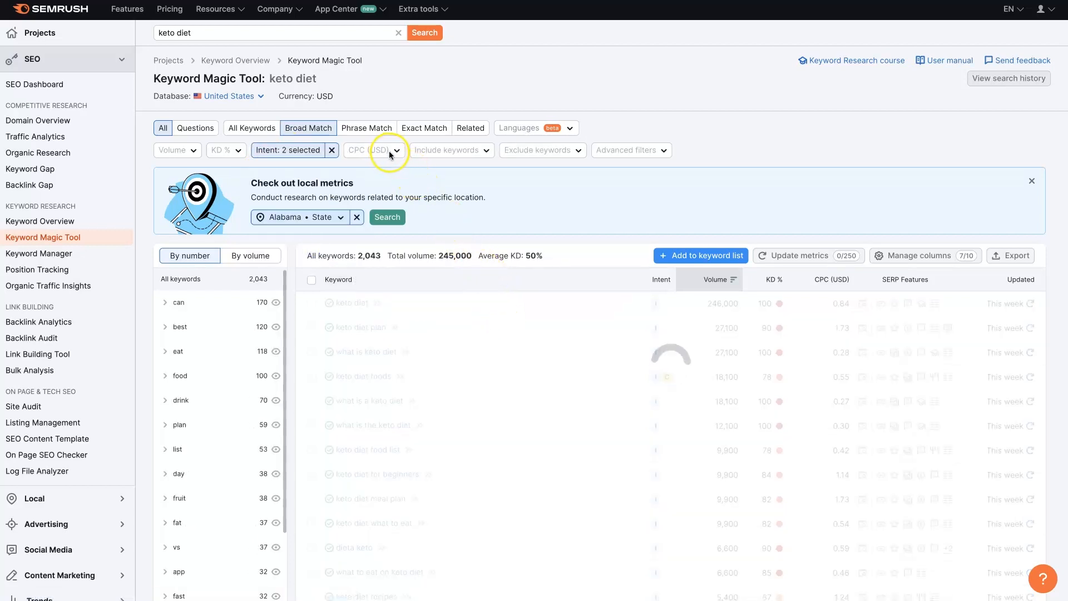
Set a custom CPC (USD) range of 0 to 1.
{"action": "left_click", "coordinate": [397, 150]}
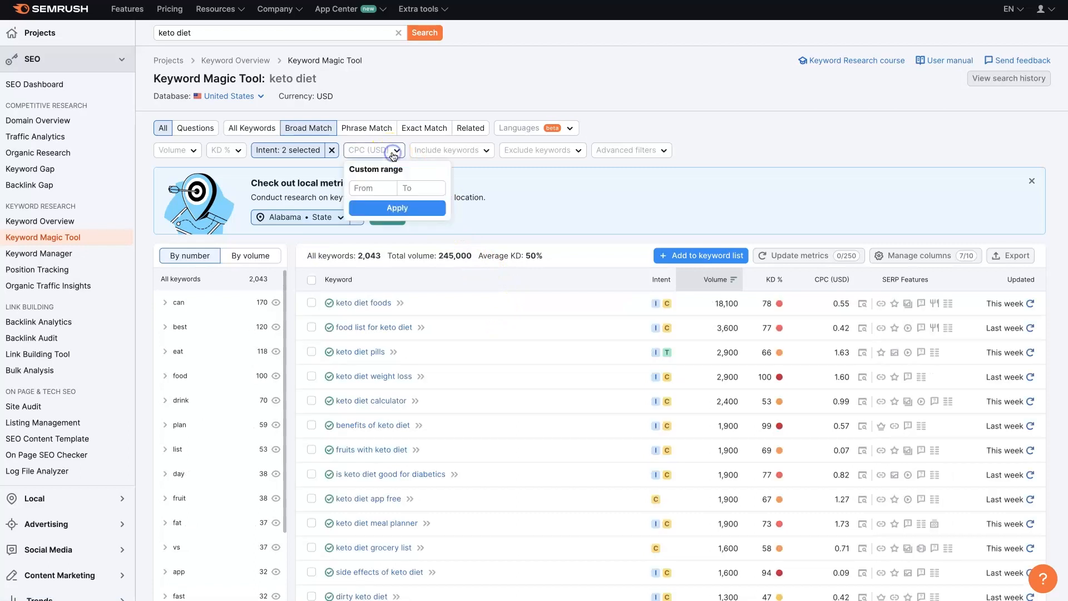
{"action": "left_click", "coordinate": [415, 188]}
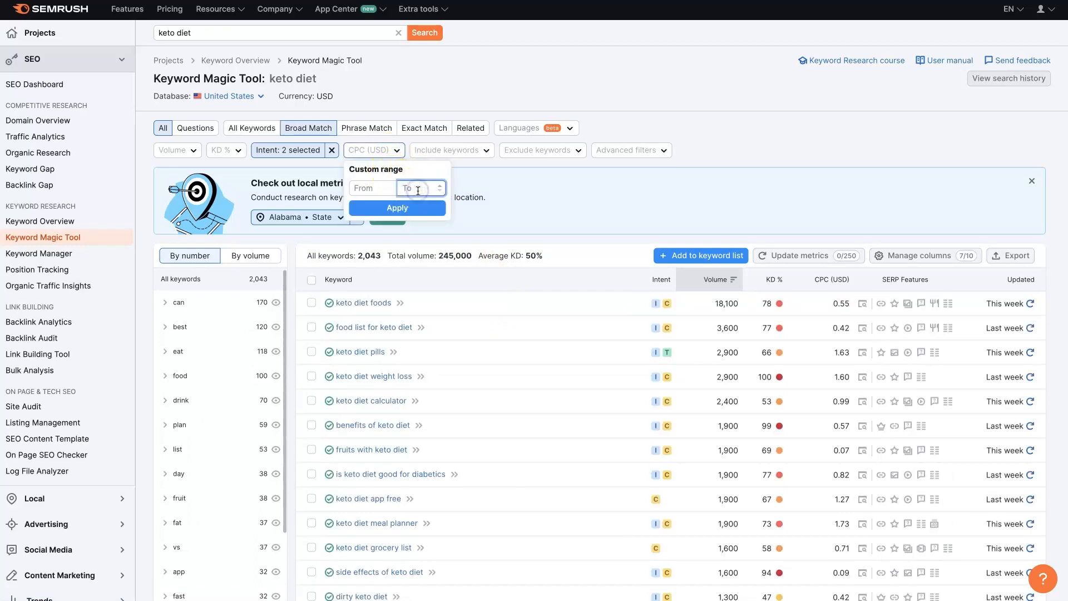
{"action": "left_click", "coordinate": [397, 209]}
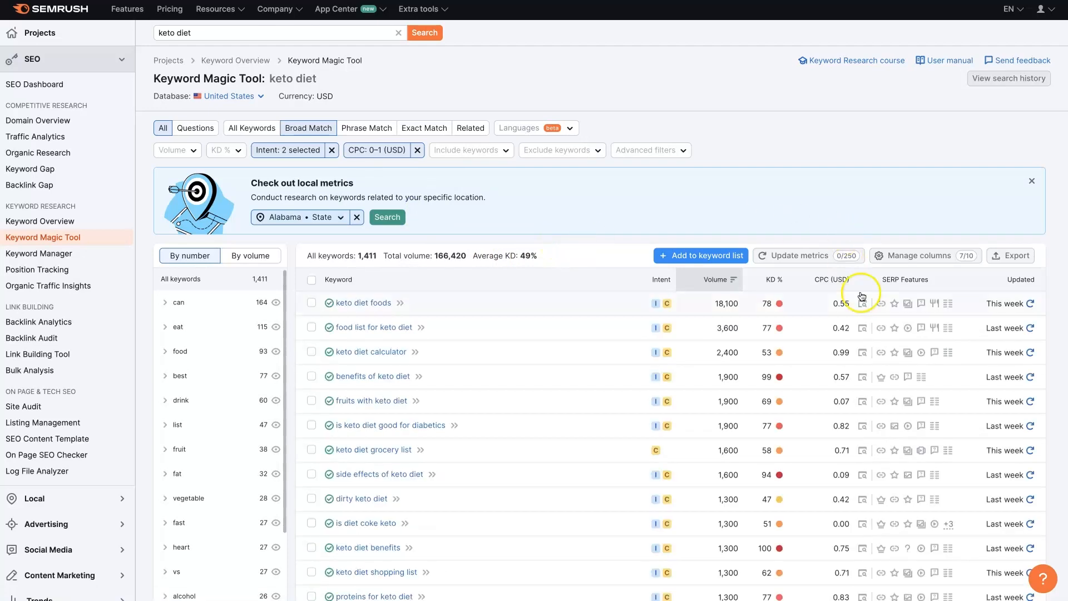
{"action": "scroll", "scroll_direction": "down", "scroll_amount": 3}
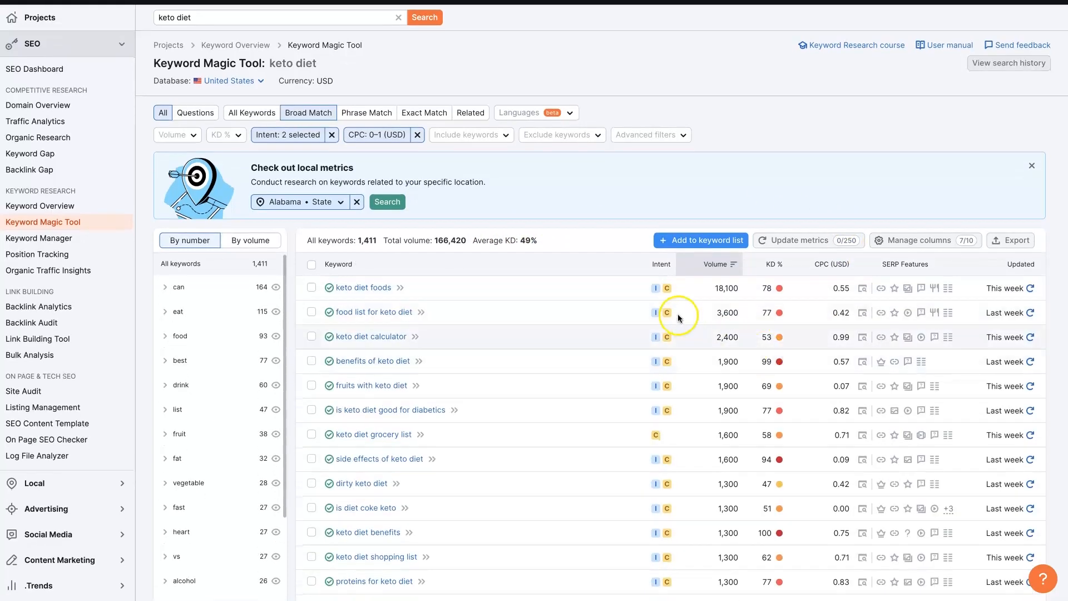
{"action": "scroll", "scroll_direction": "down", "scroll_amount": 3}
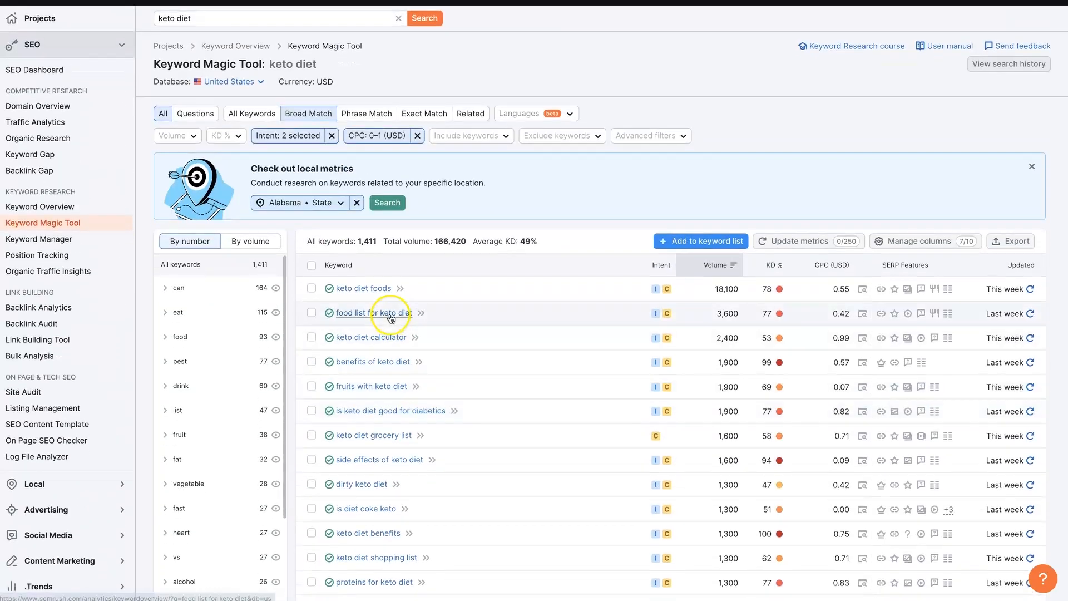
{"action": "scroll", "scroll_direction": "down", "scroll_amount": 3}
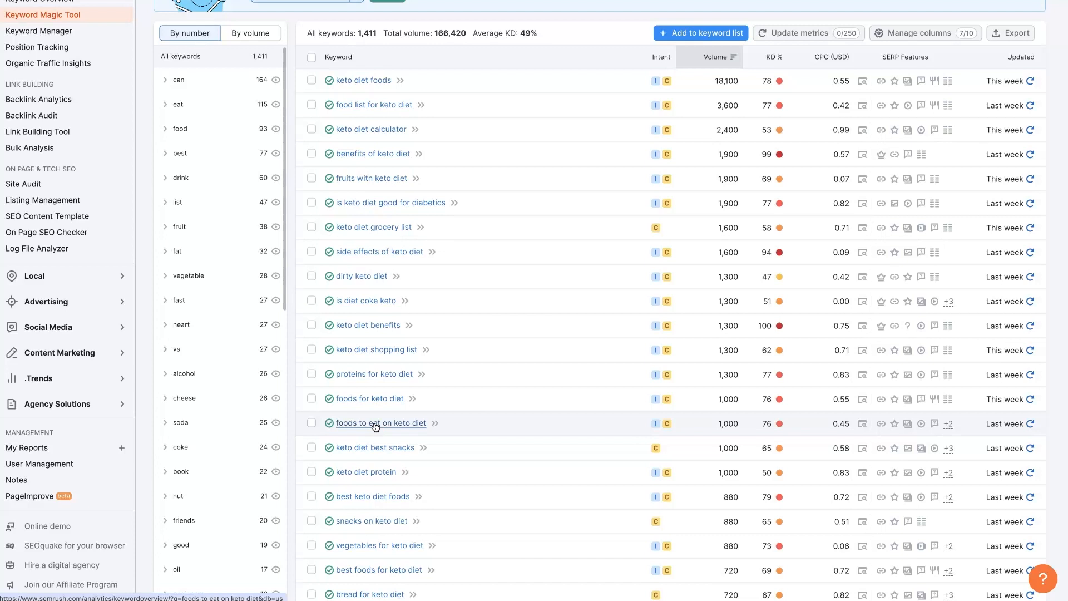
{"action": "scroll", "scroll_direction": "down", "scroll_amount": 3}
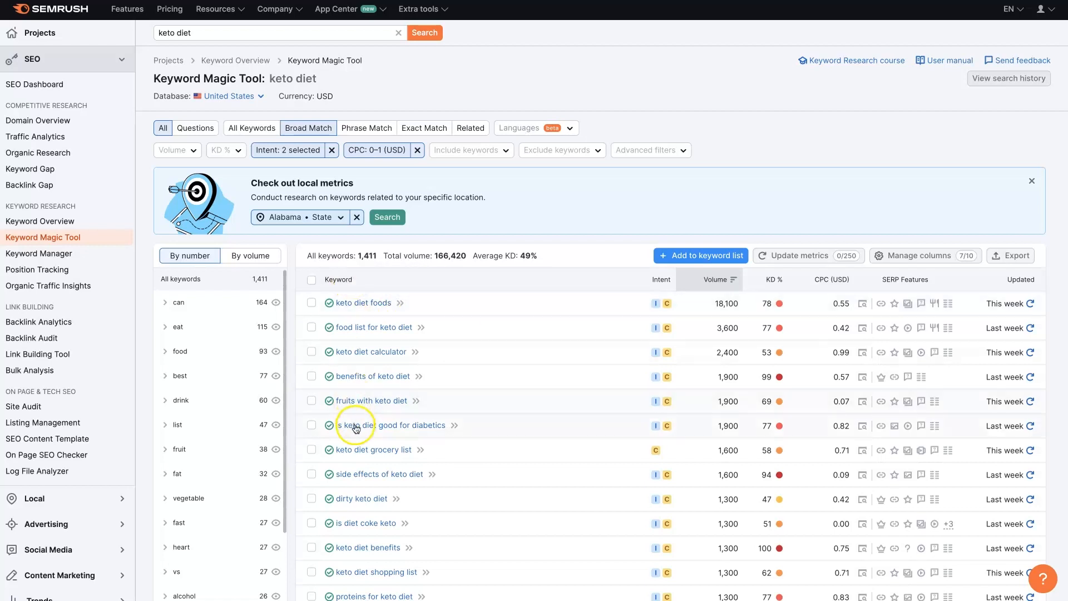
Show the export options offering all 1,411 keywords as XLSX or CSV.
{"action": "left_click", "coordinate": [1015, 256]}
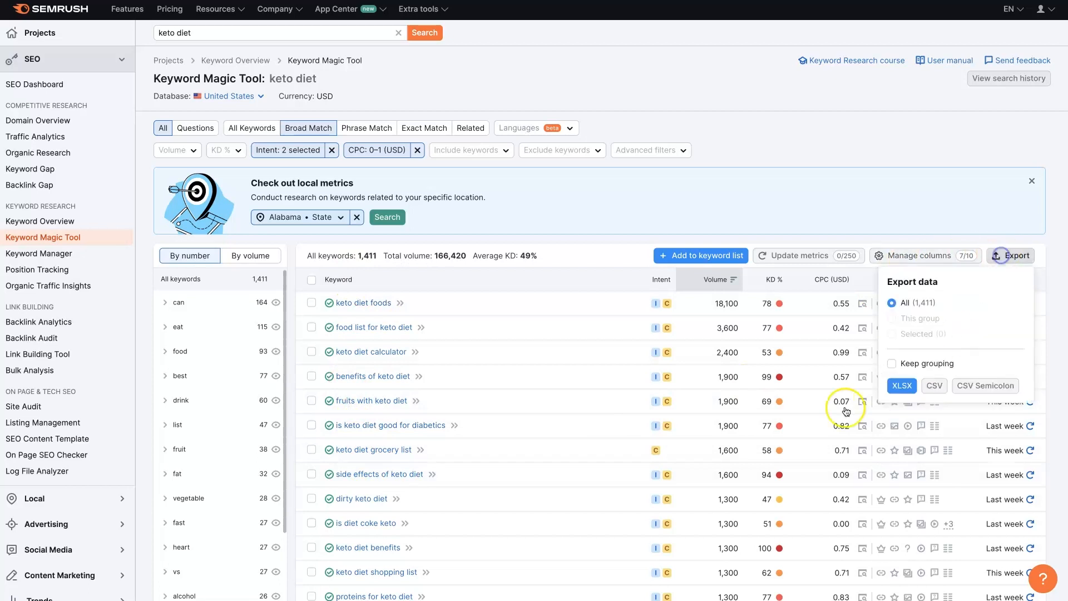
{"action": "mouse_move", "coordinate": [812, 397]}
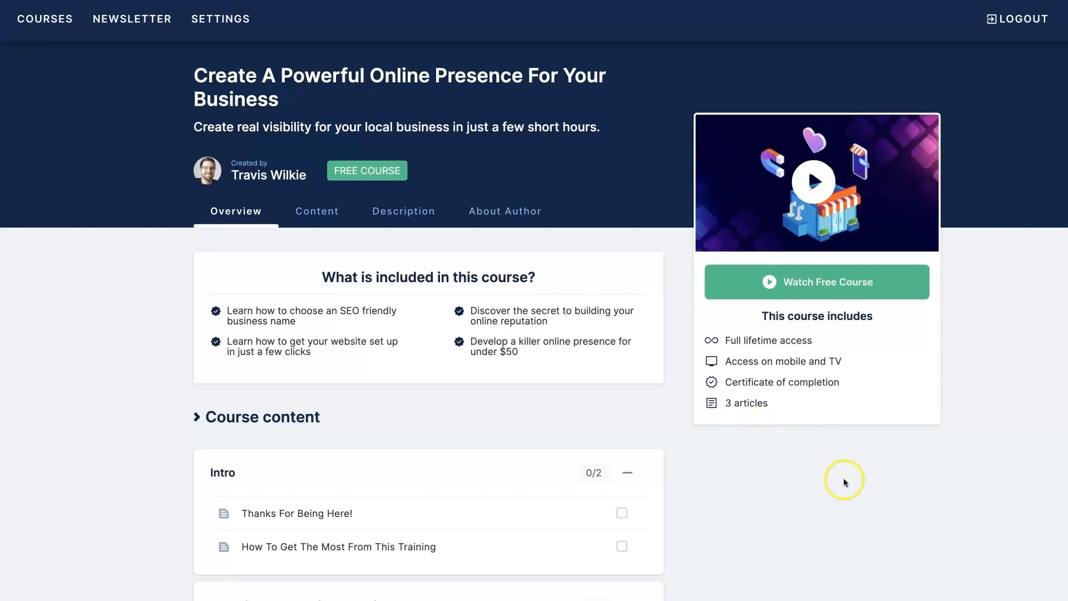
{"action": "mouse_move", "coordinate": [845, 483]}
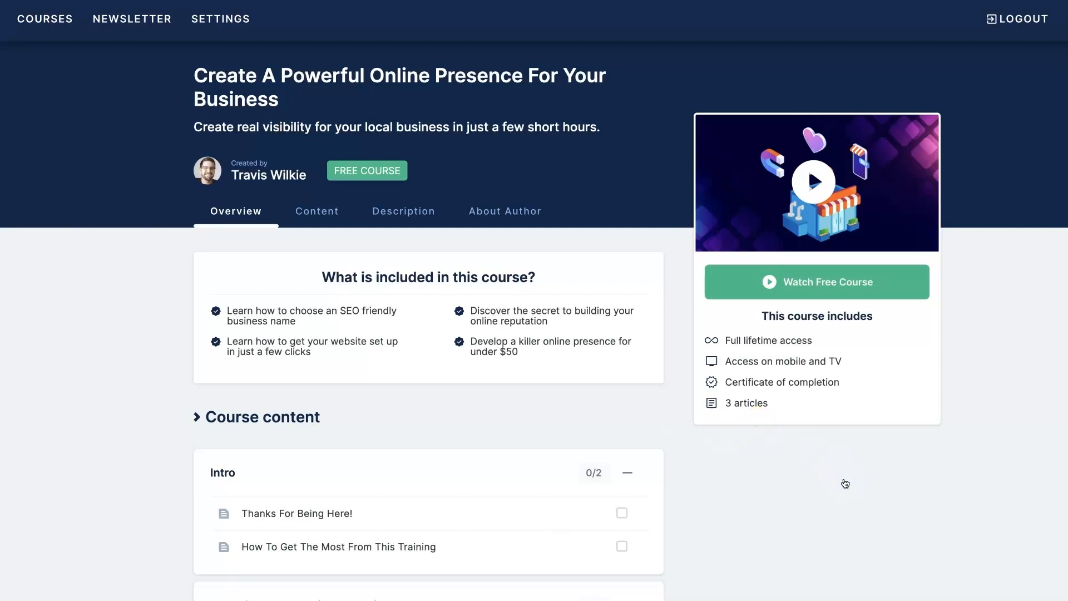